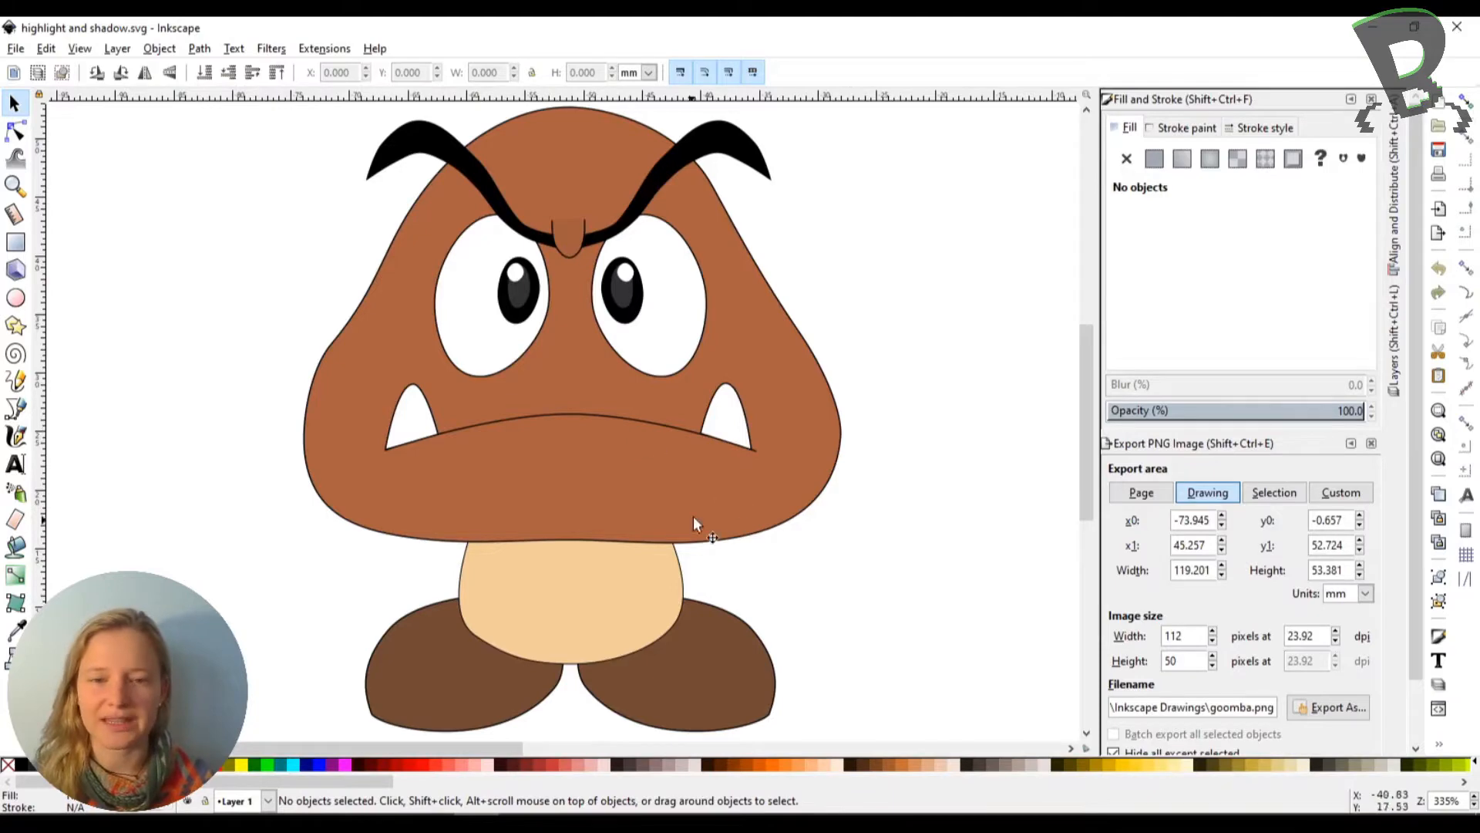
{"action": "mouse_move", "coordinate": [892, 463]}
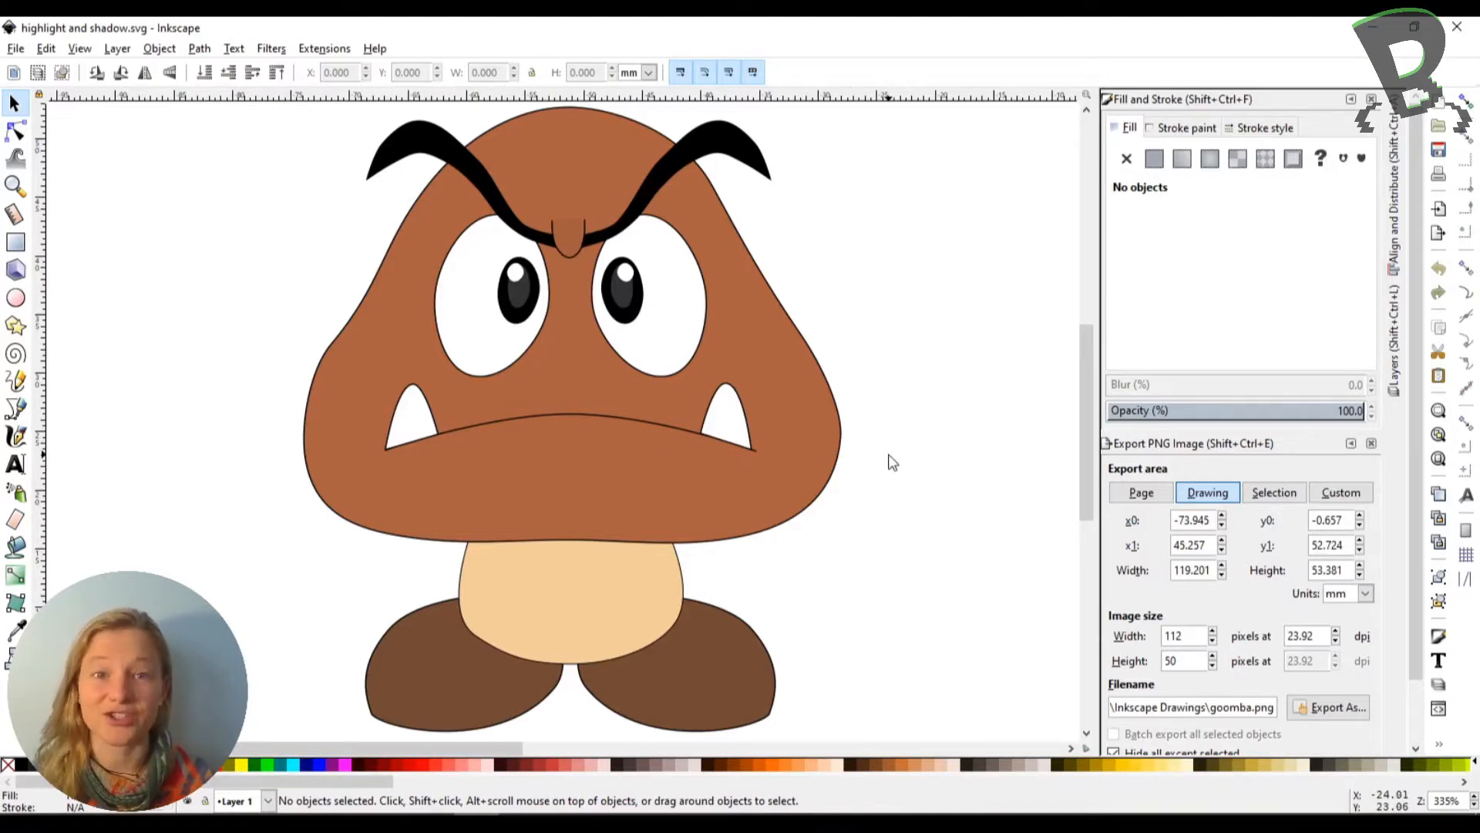
{"action": "mouse_move", "coordinate": [556, 273]}
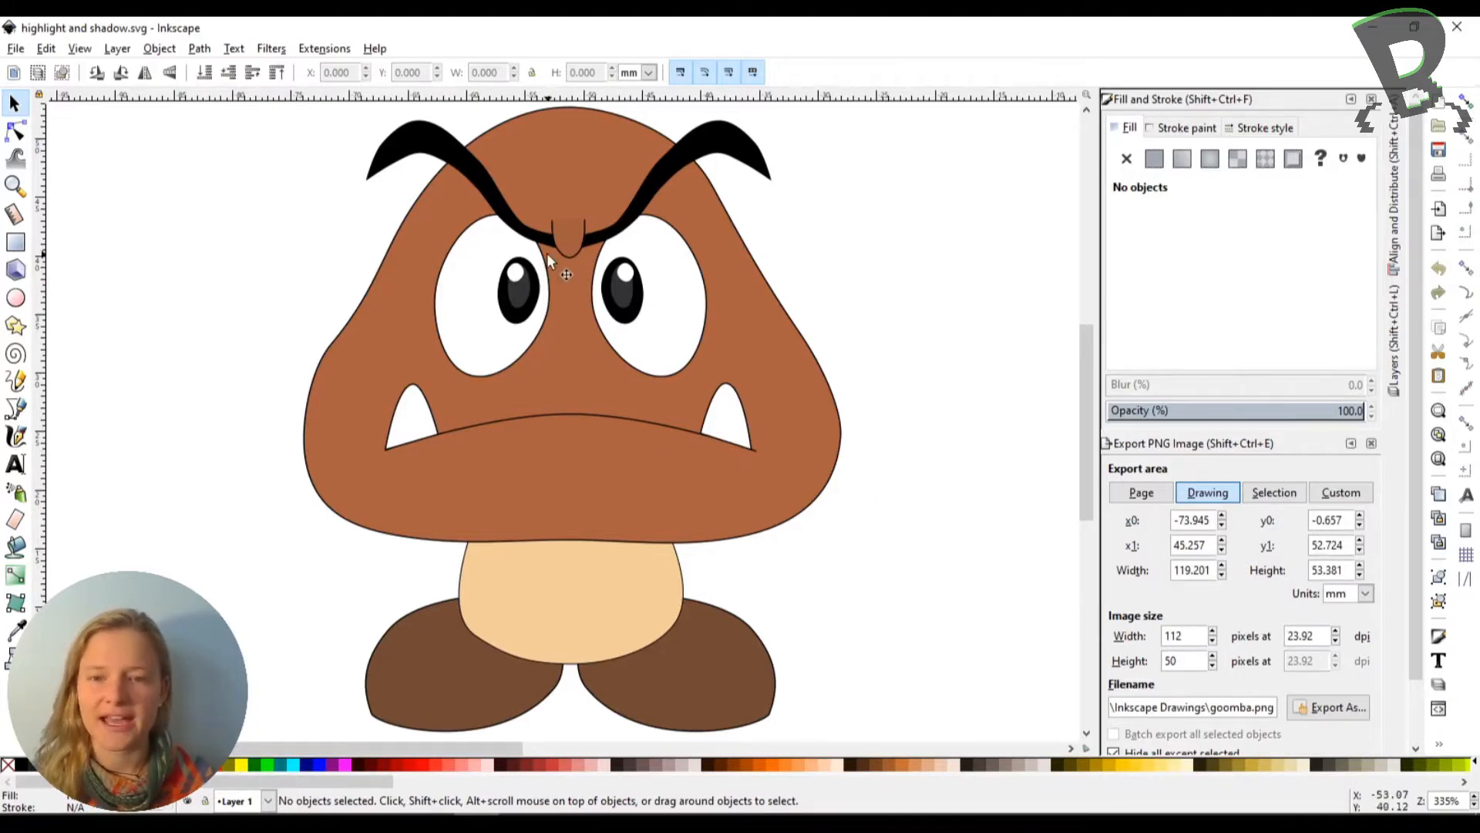
{"action": "mouse_move", "coordinate": [921, 456]}
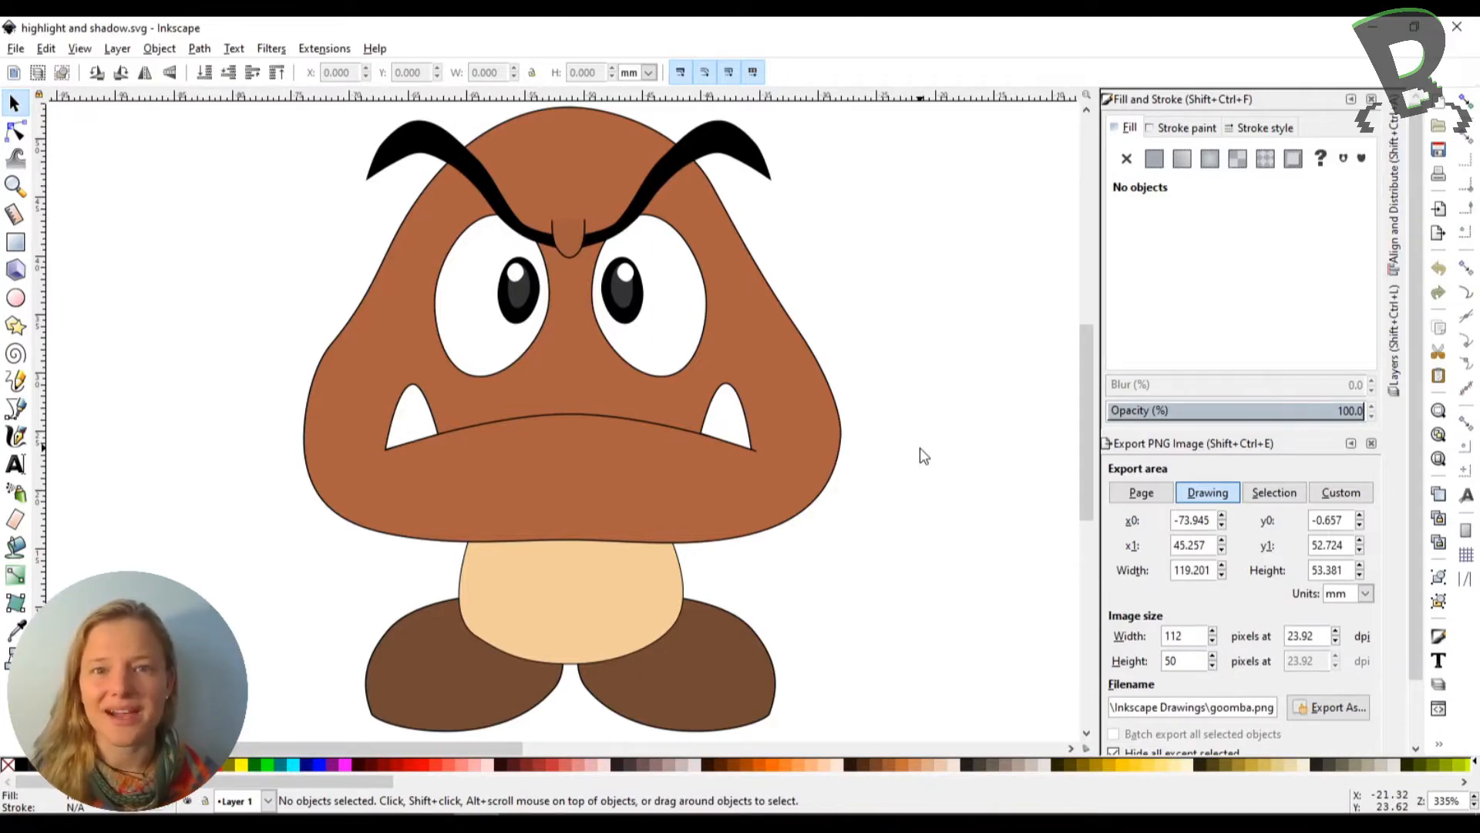
{"action": "mouse_move", "coordinate": [493, 291]}
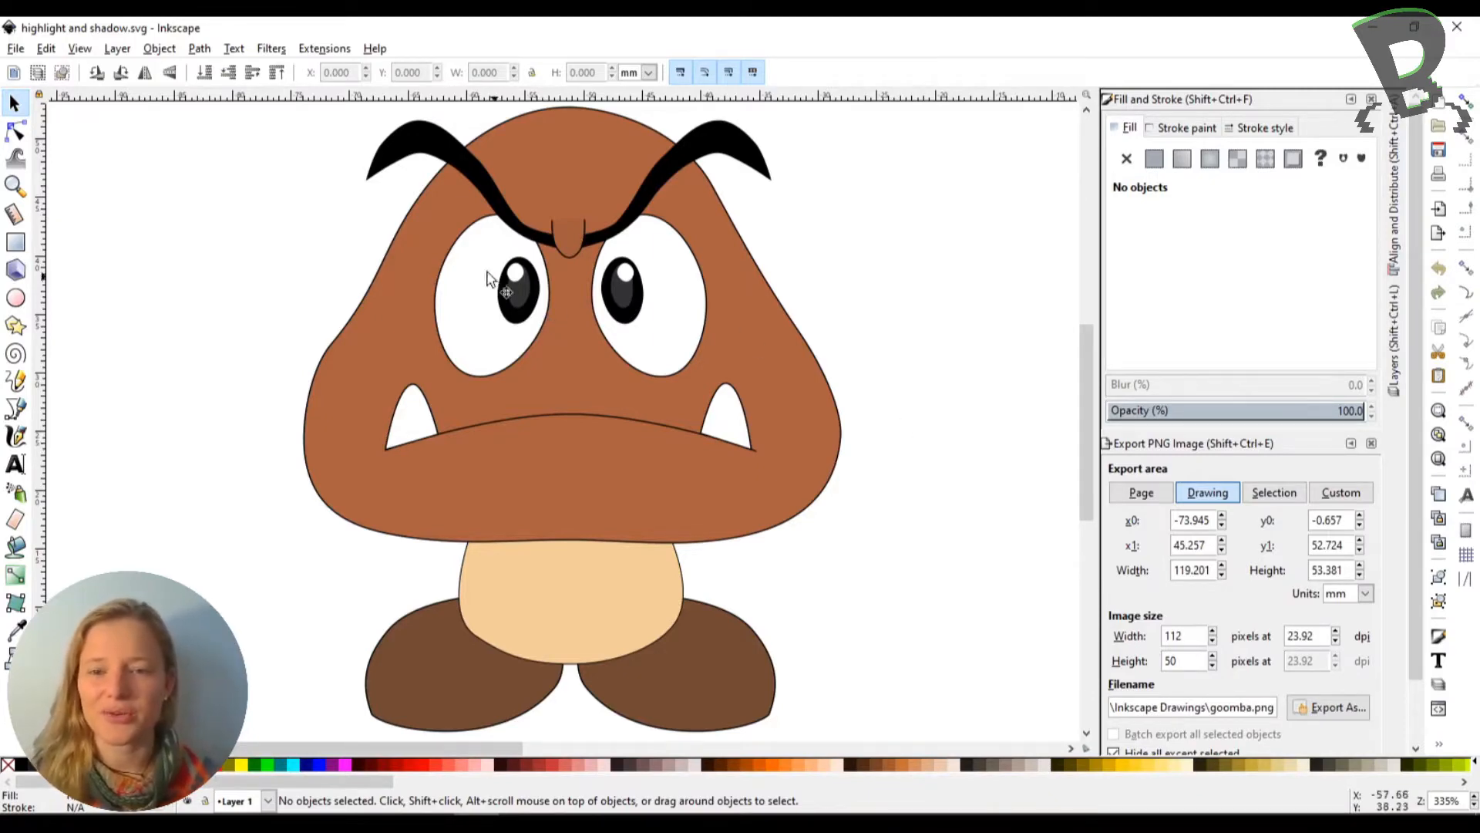
- Select the left eye white and its pupil highlight, zooming in to inspect the pupil's grey shadow
{"action": "left_click", "coordinate": [487, 302]}
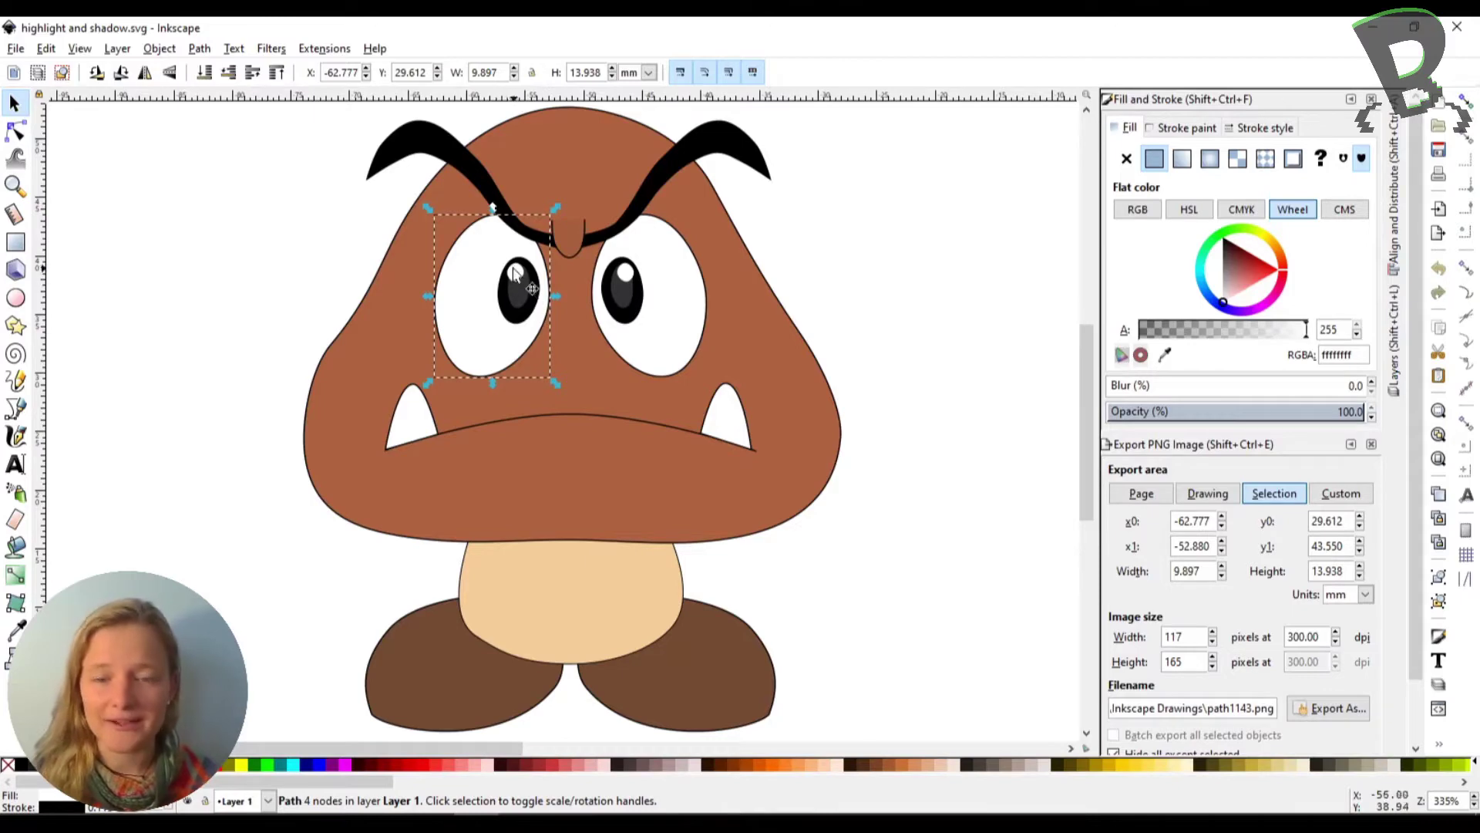
{"action": "left_click", "coordinate": [524, 282]}
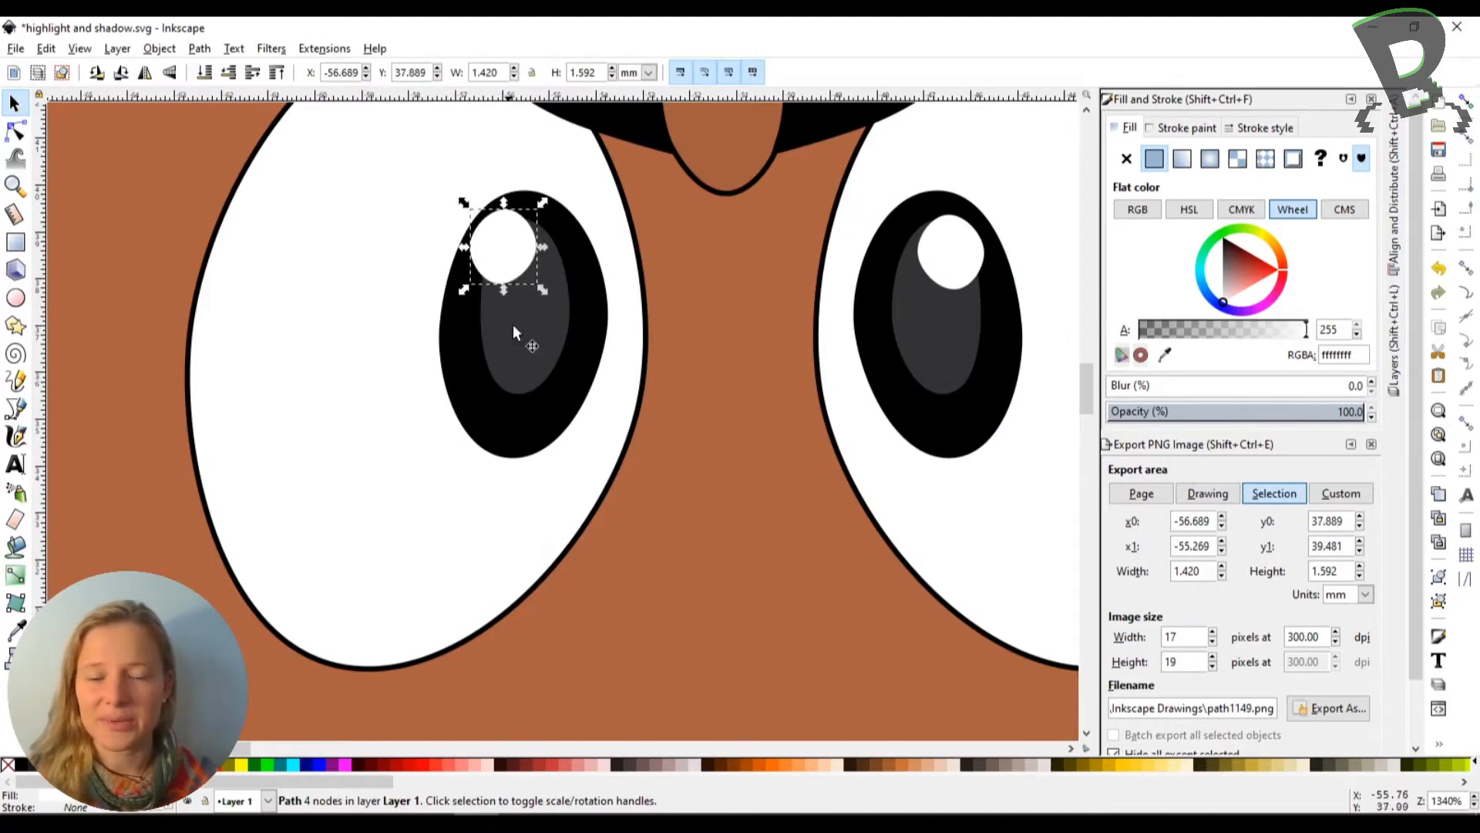
{"action": "mouse_move", "coordinate": [516, 390]}
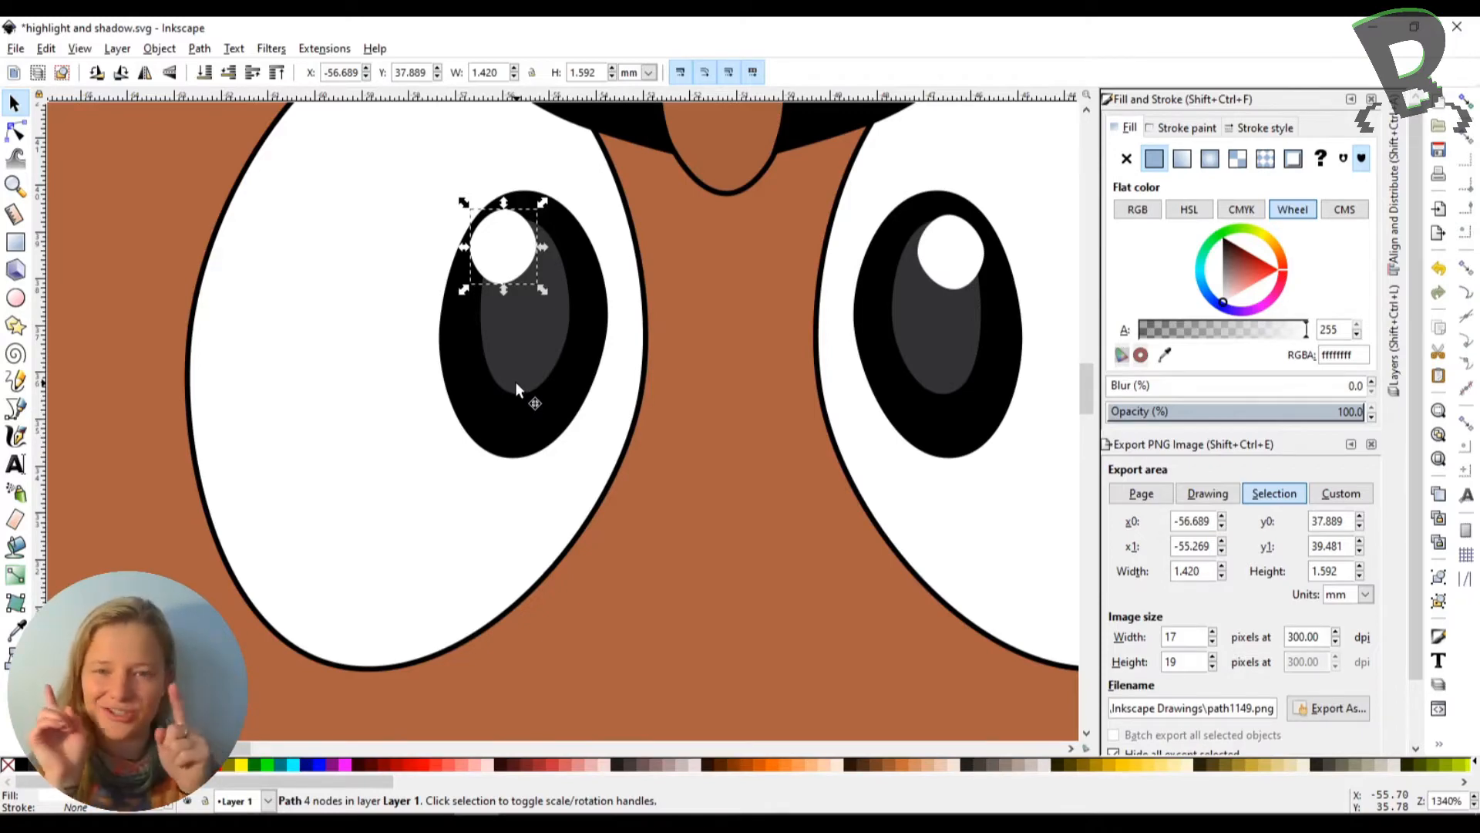
{"action": "left_click_drag", "start_coordinate": [505, 250], "coordinate": [543, 250]}
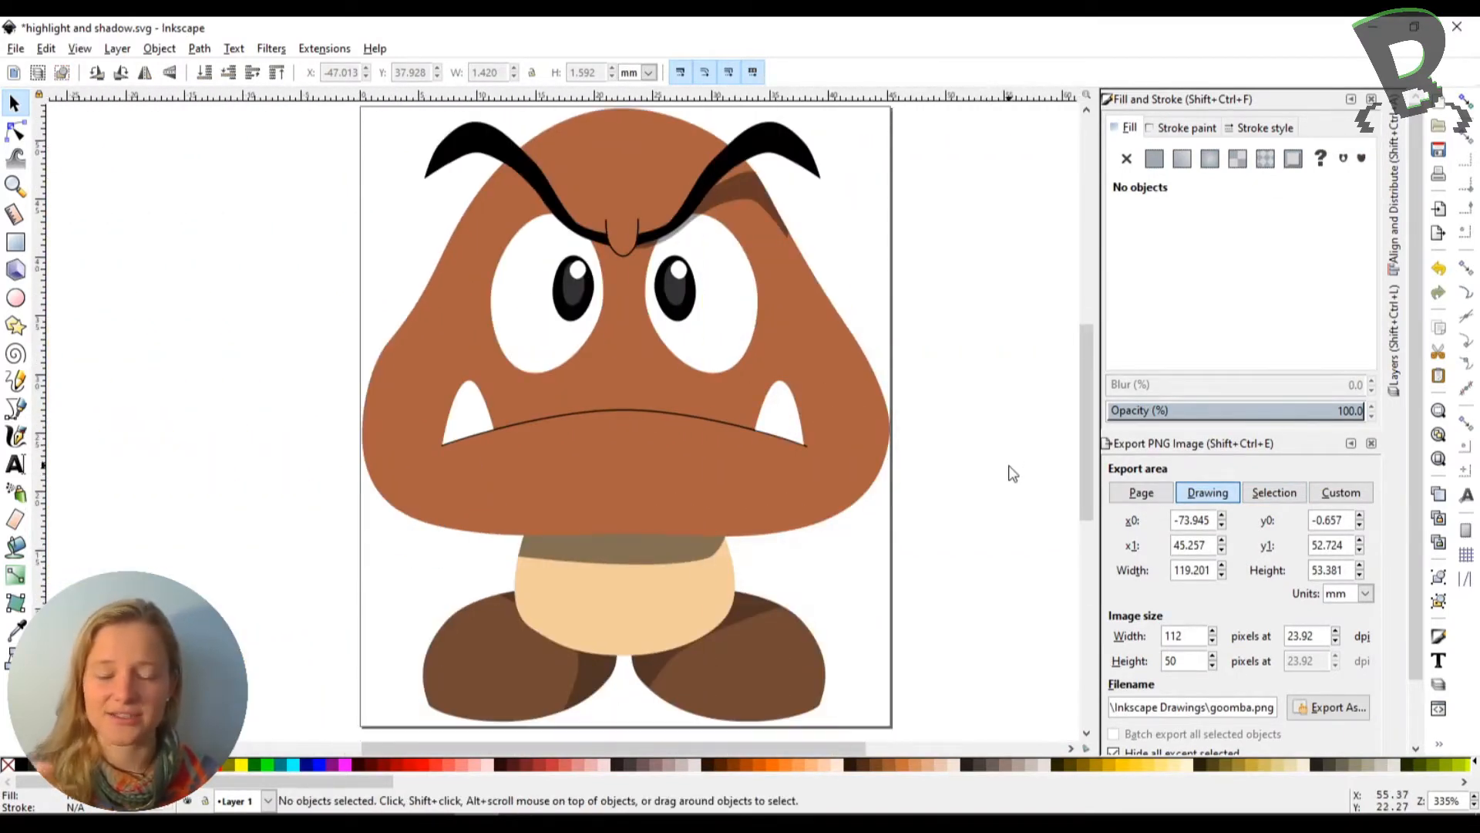
{"action": "mouse_move", "coordinate": [746, 265]}
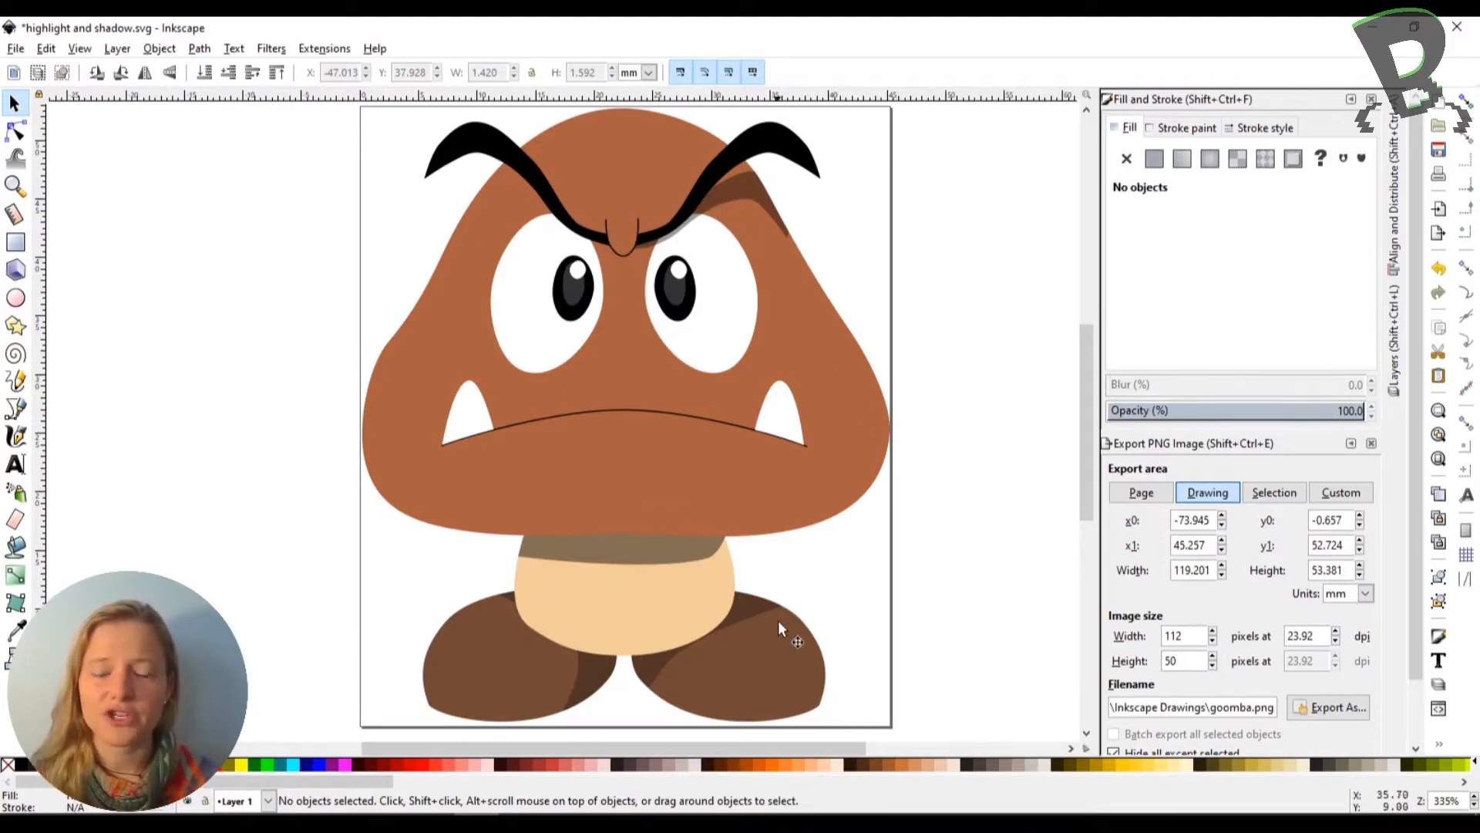
{"action": "mouse_move", "coordinate": [715, 185]}
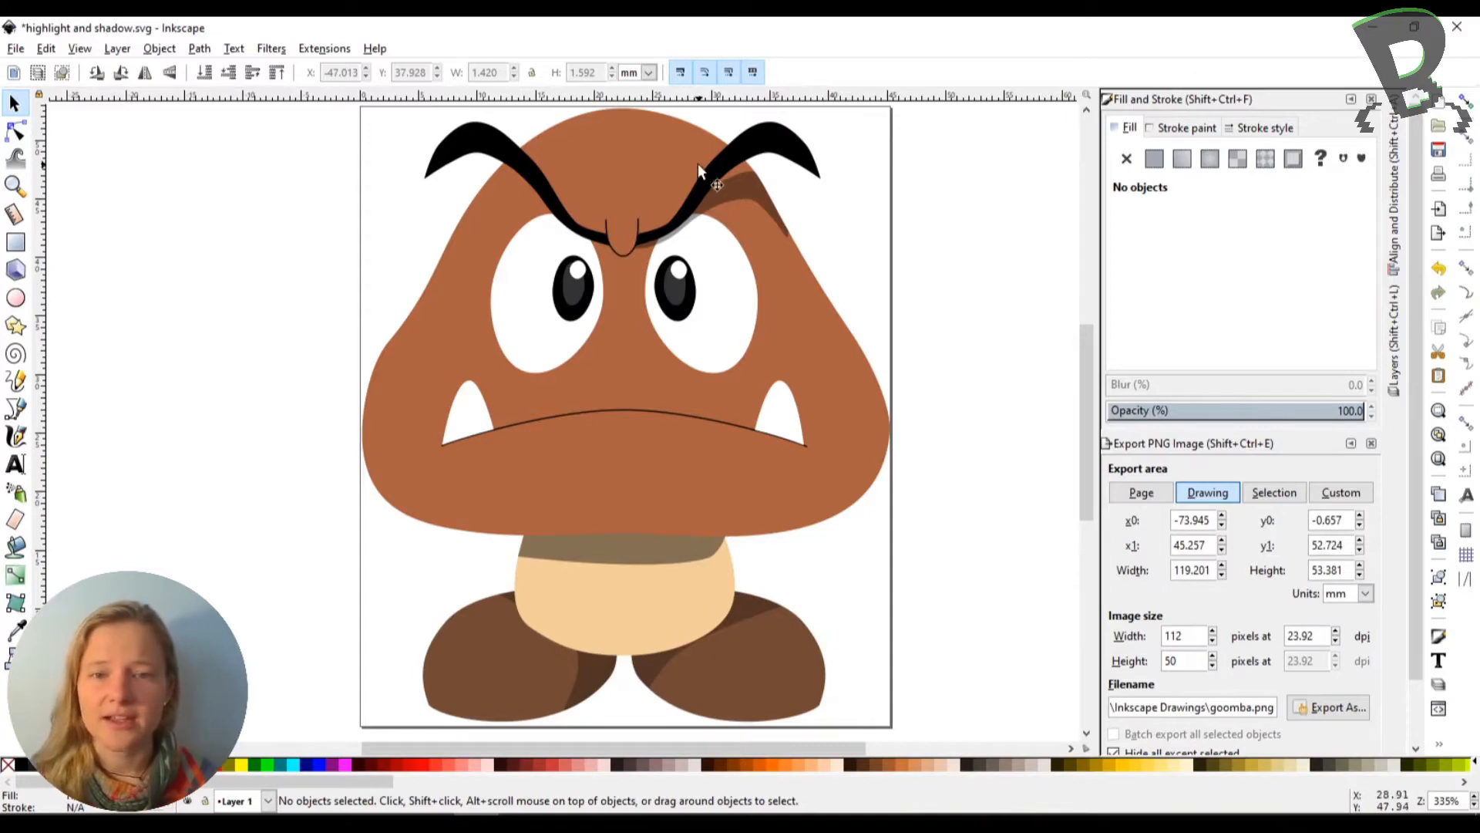
{"action": "mouse_move", "coordinate": [803, 151]}
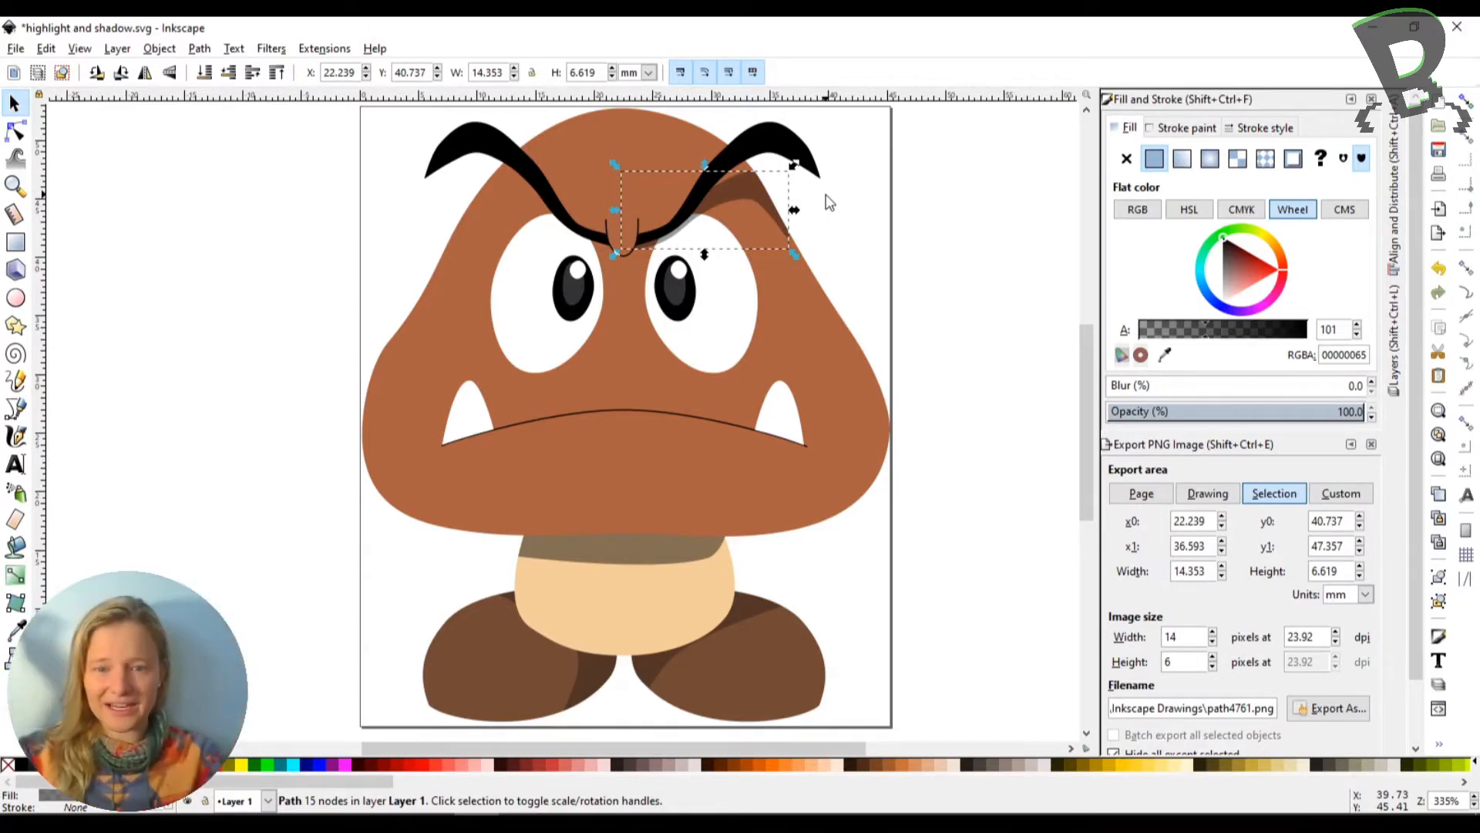
{"action": "mouse_move", "coordinate": [824, 235]}
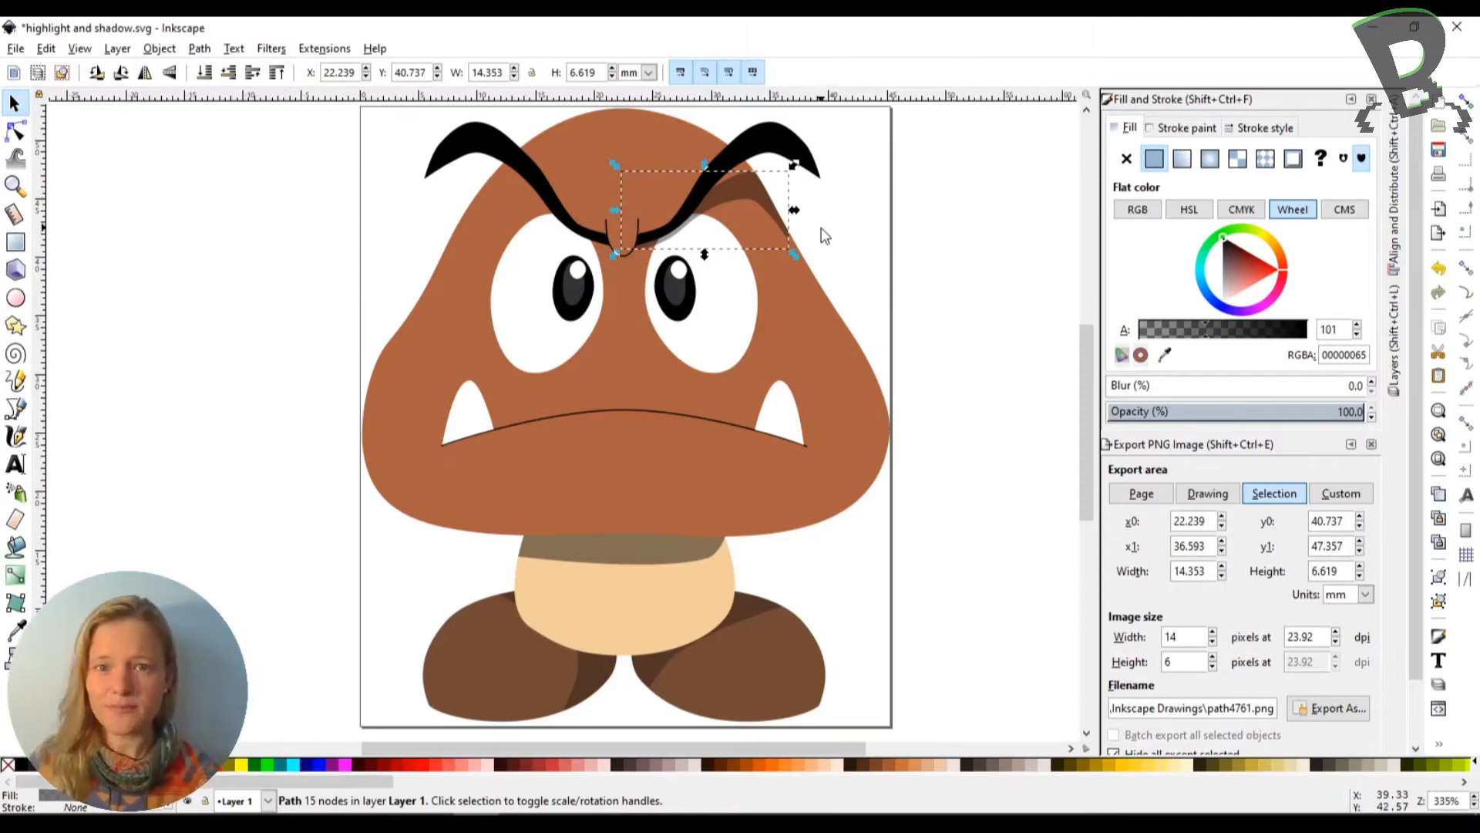
{"action": "mouse_move", "coordinate": [815, 239]}
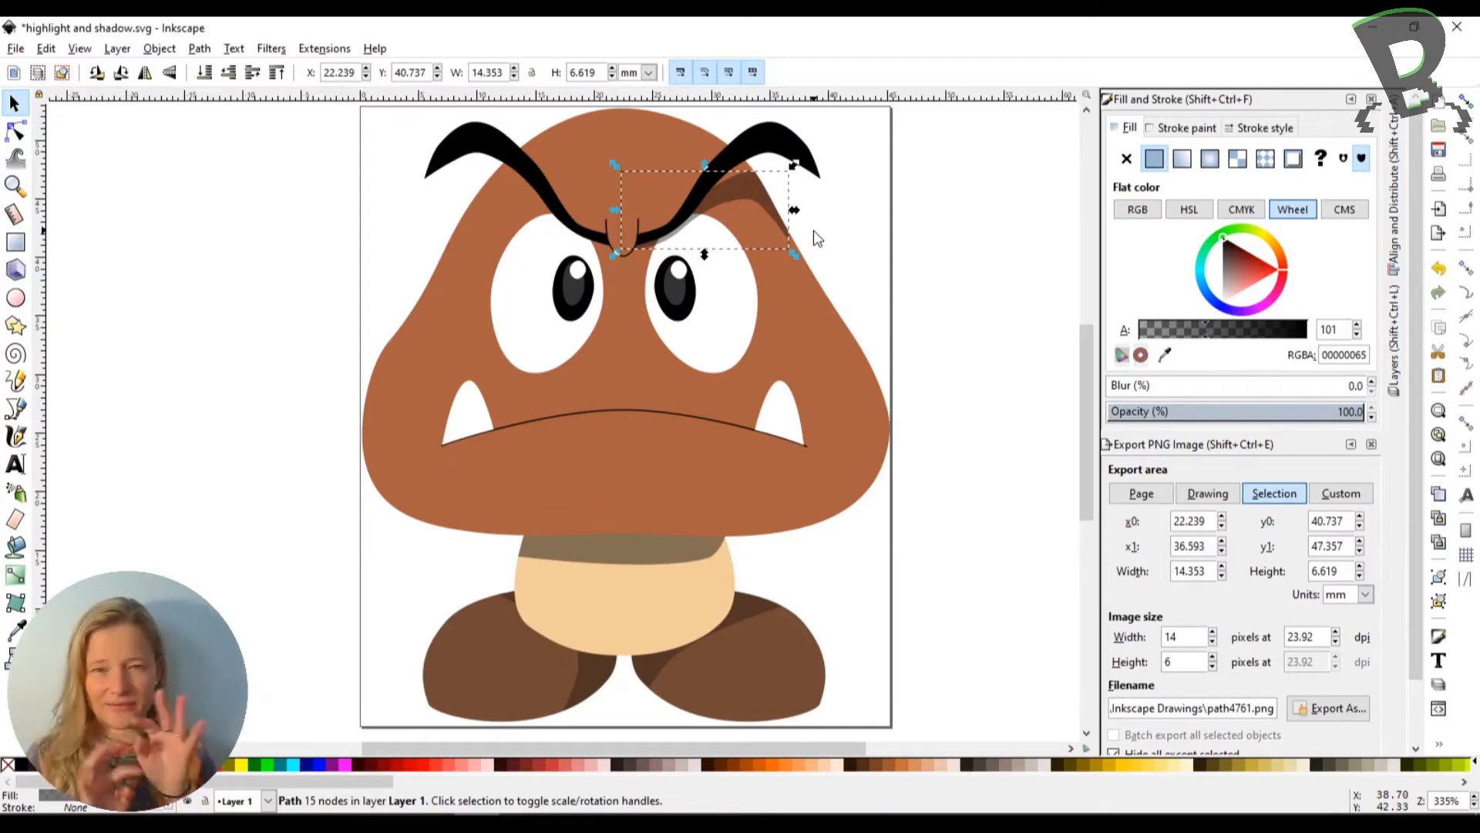
{"action": "mouse_move", "coordinate": [700, 224]}
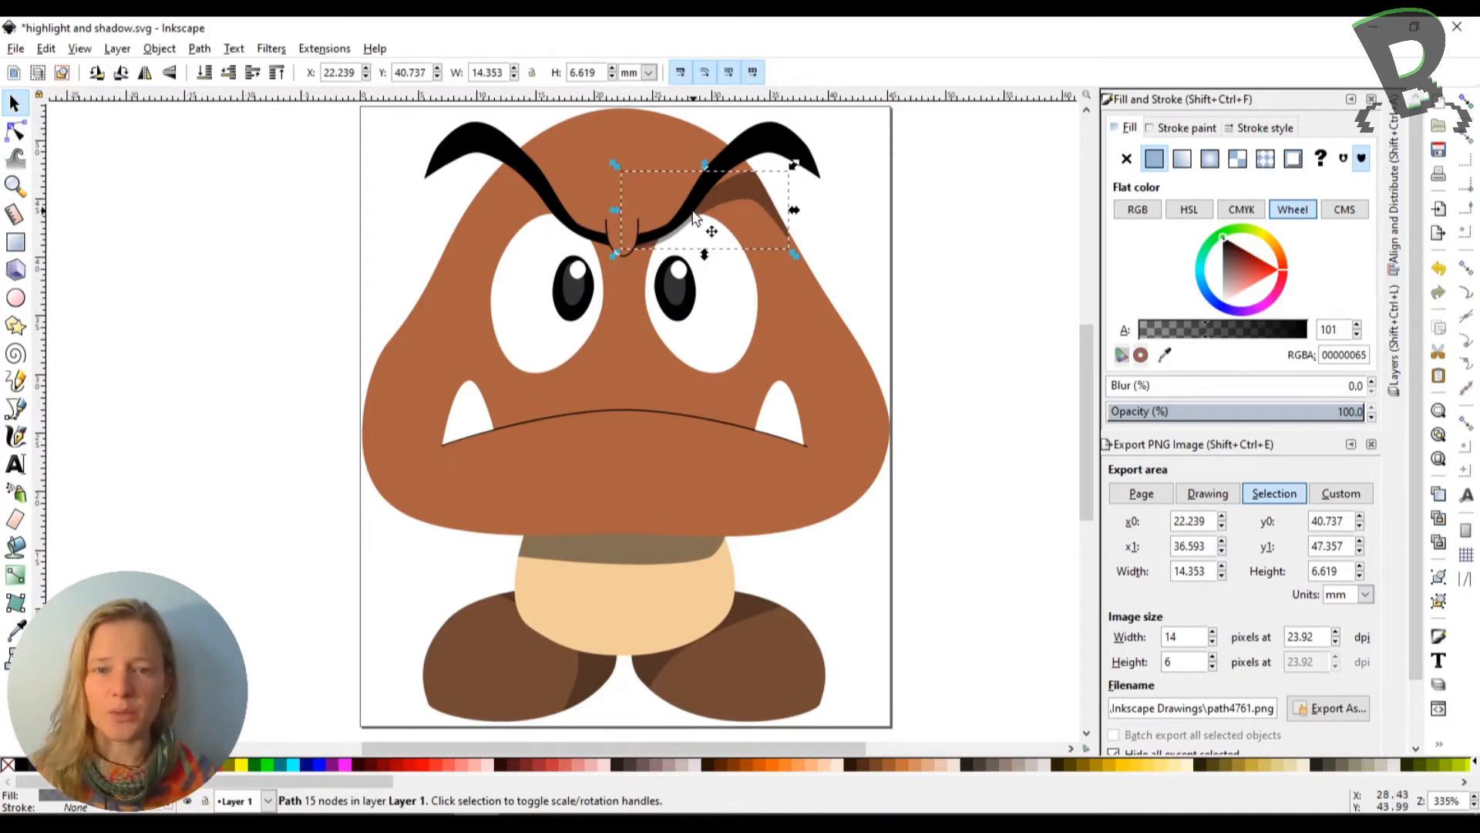
{"action": "mouse_move", "coordinate": [712, 555]}
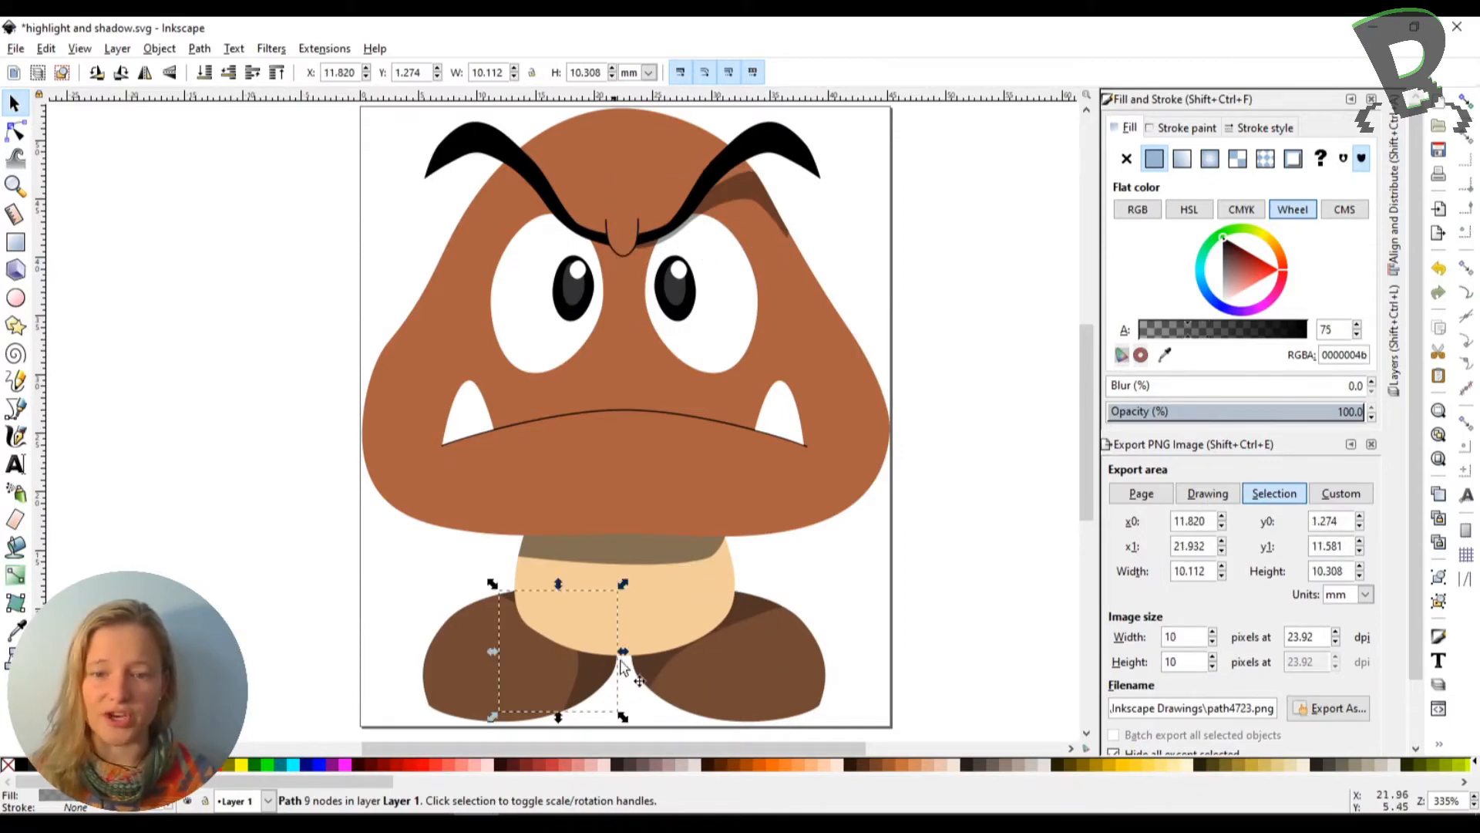
{"action": "mouse_move", "coordinate": [622, 652]}
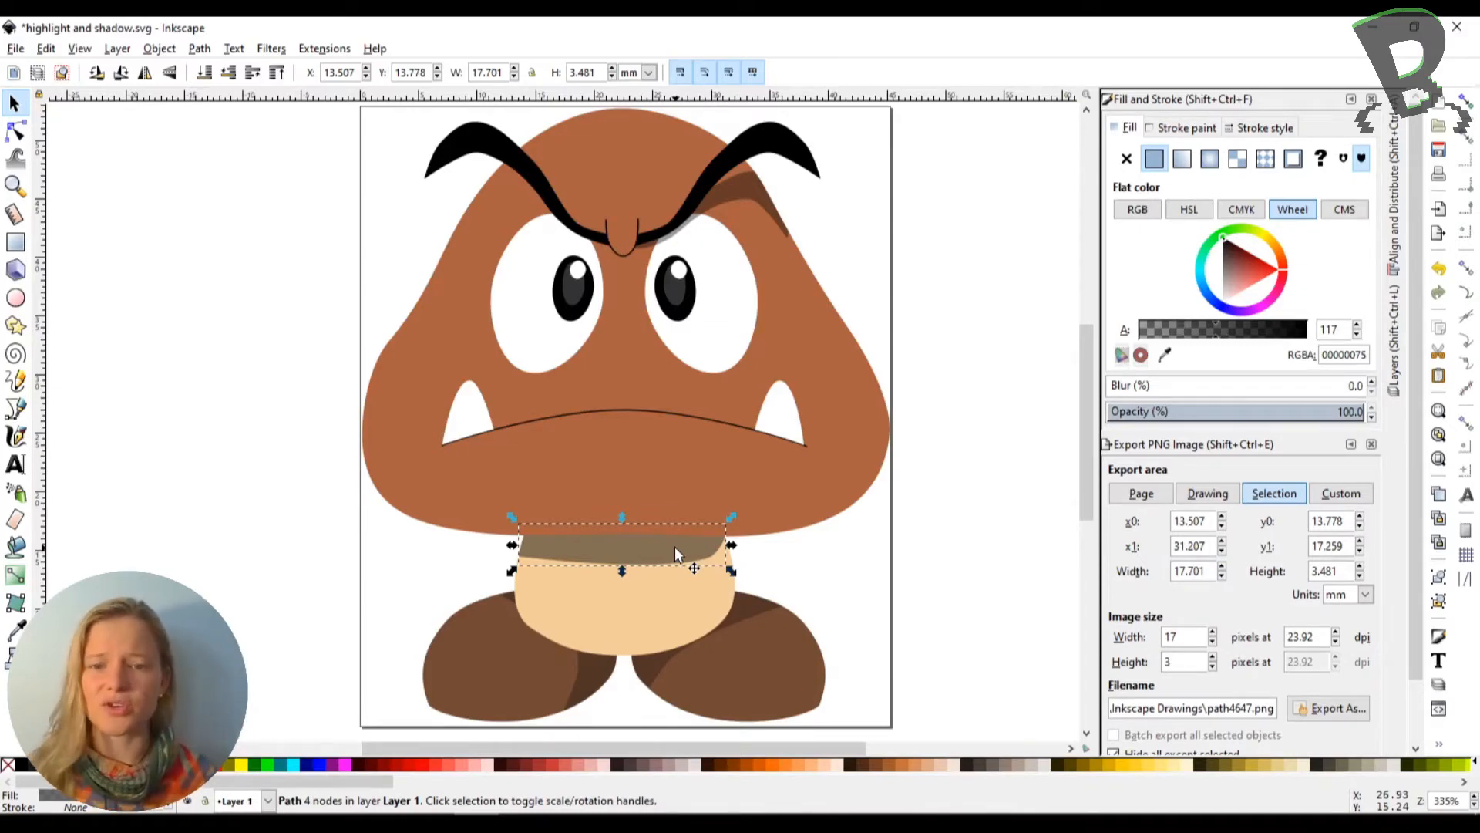
{"action": "mouse_move", "coordinate": [649, 555]}
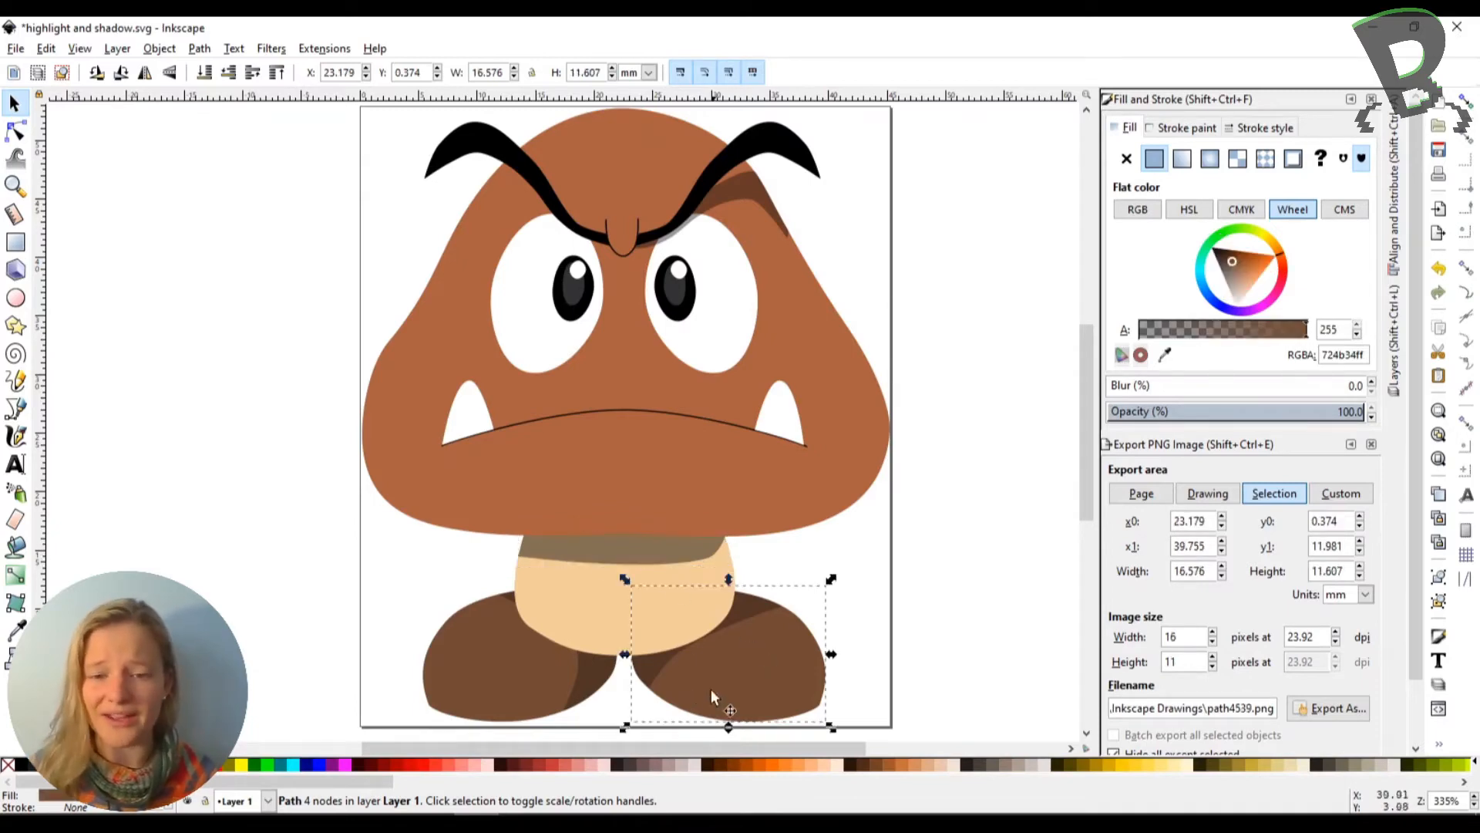
{"action": "mouse_move", "coordinate": [745, 632]}
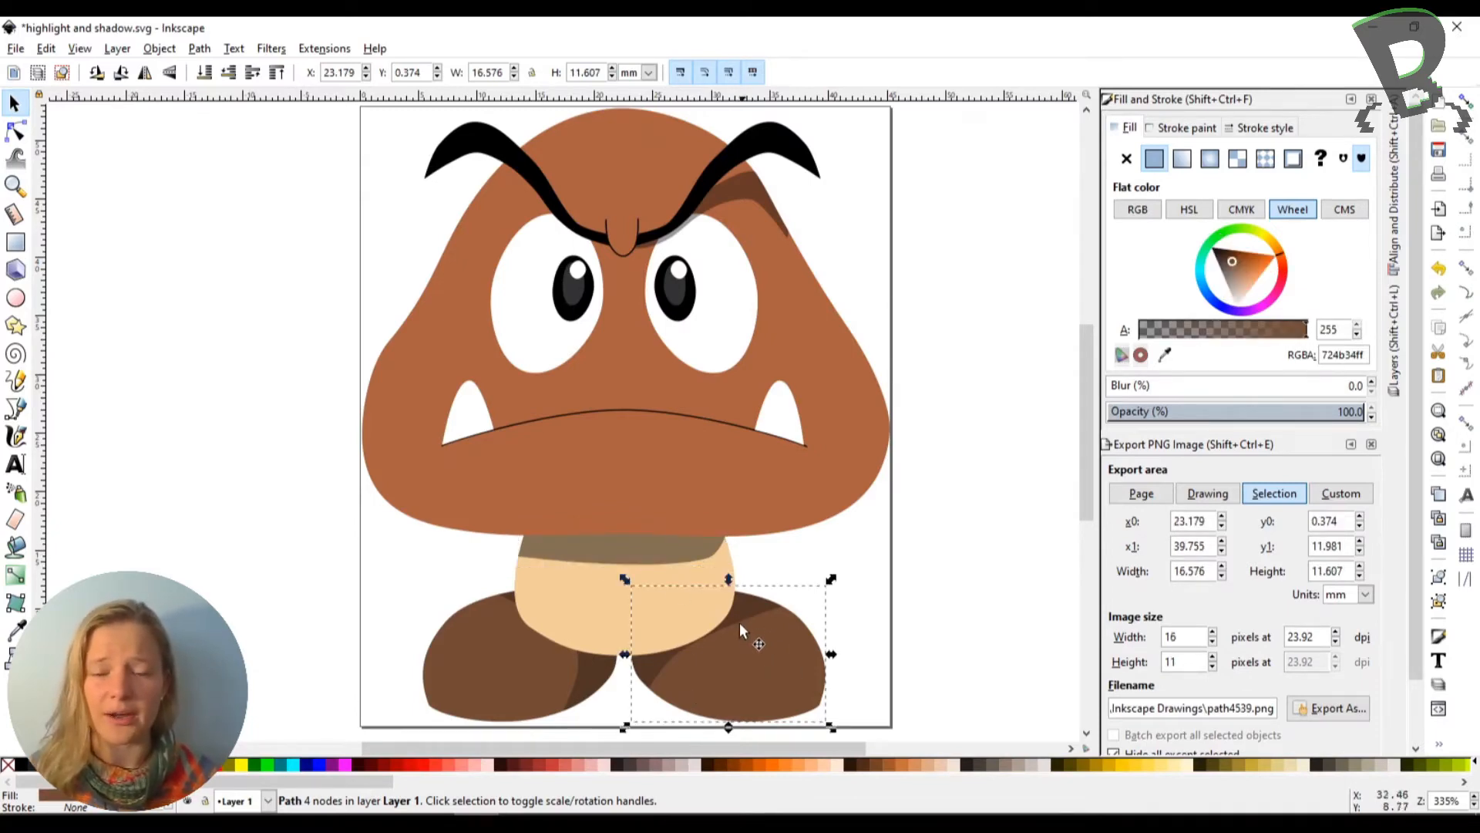
{"action": "mouse_move", "coordinate": [741, 685]}
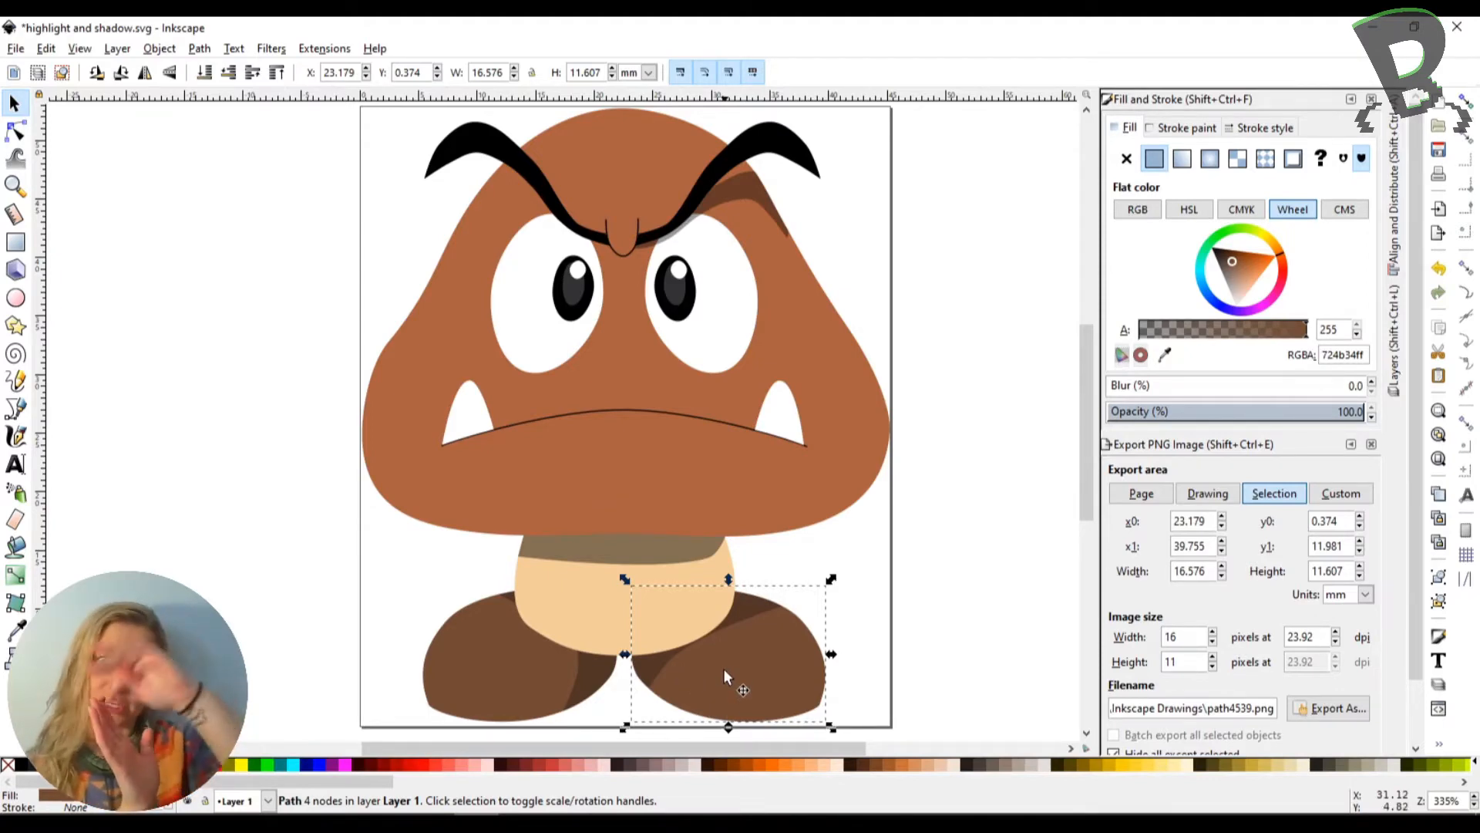
{"action": "mouse_move", "coordinate": [694, 583]}
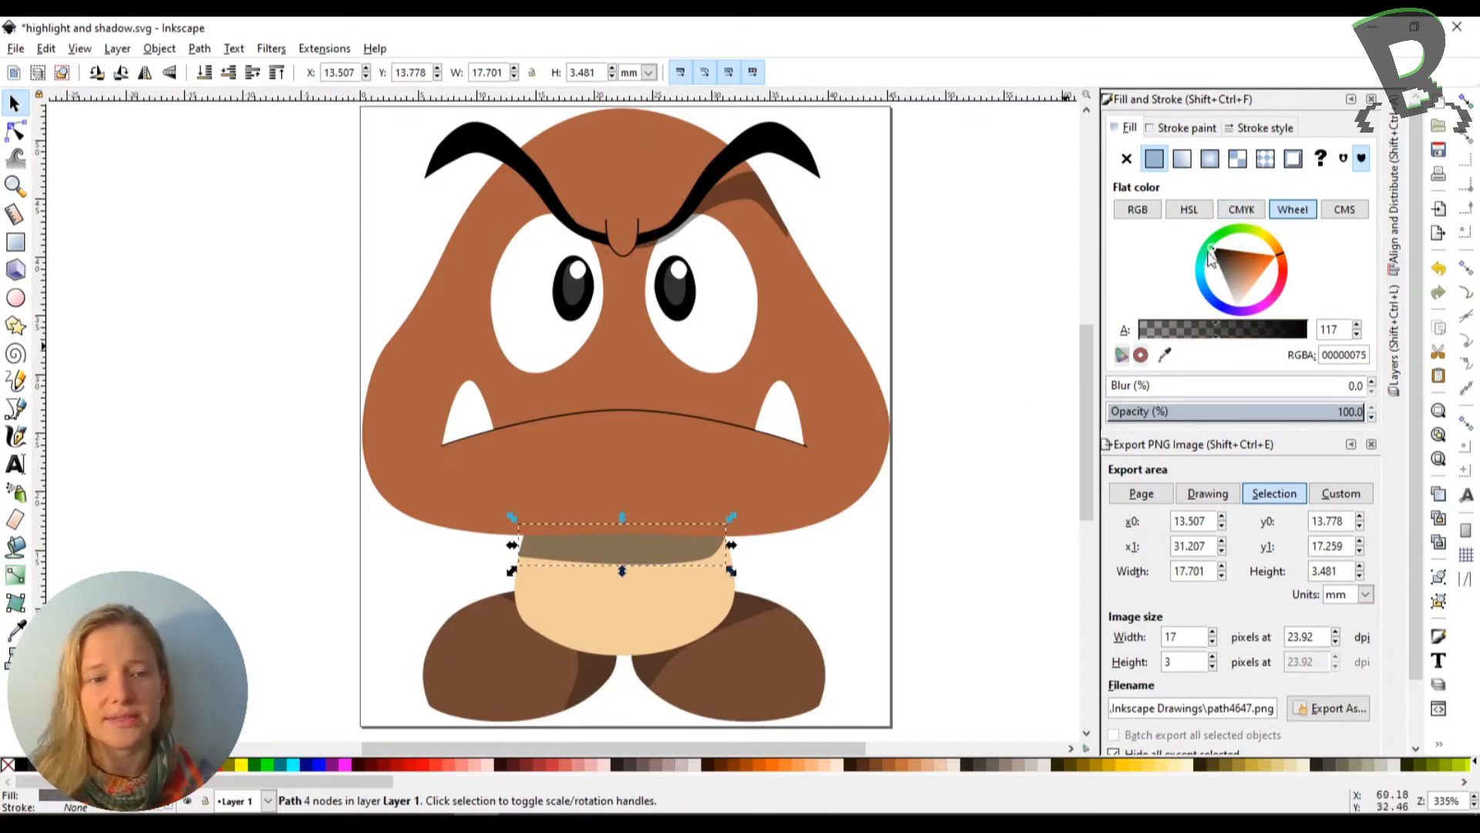
{"action": "mouse_move", "coordinate": [1224, 323]}
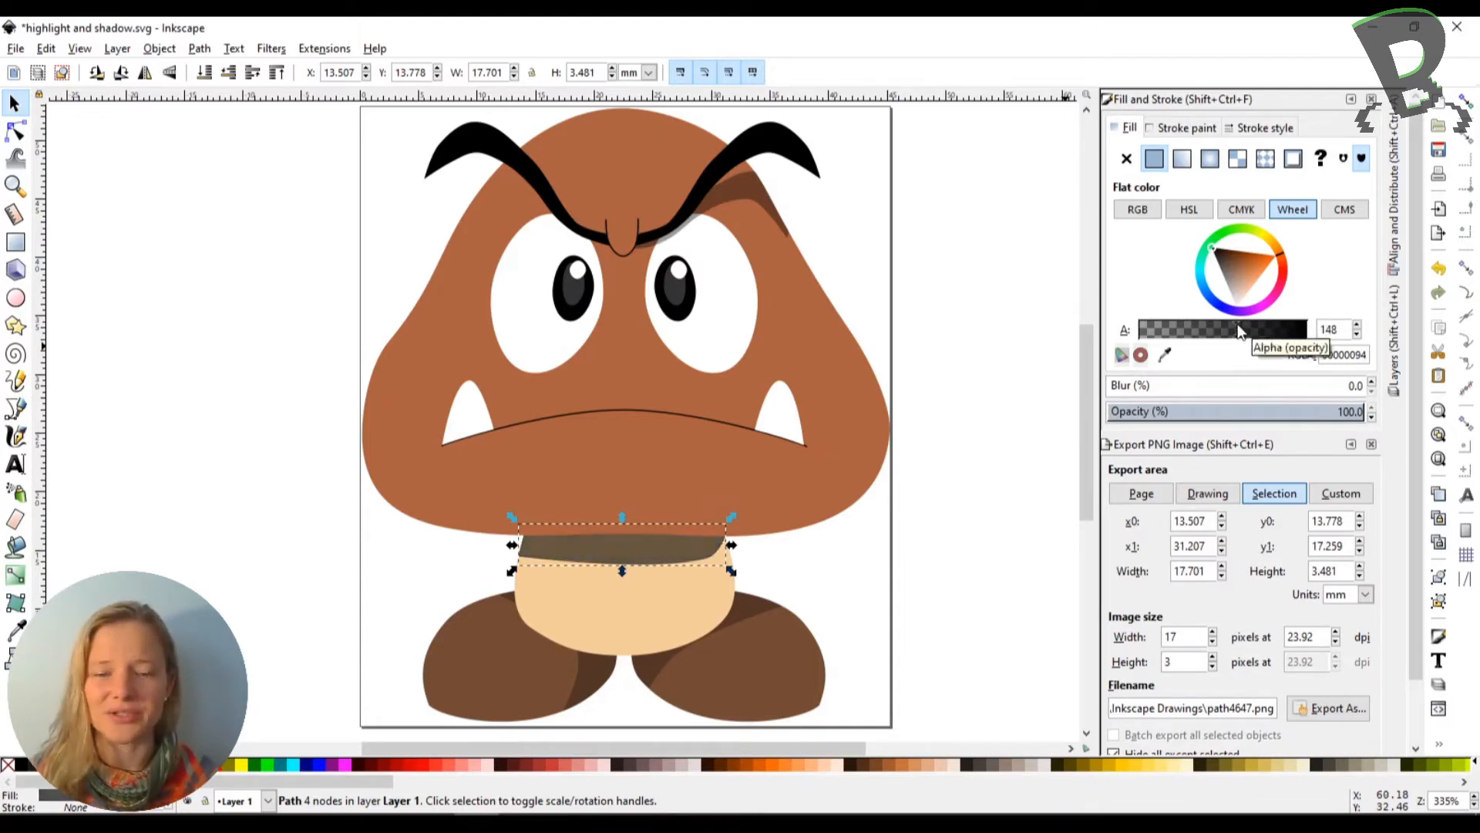
- Deselect the cap shadow band to judge its darker opacity
{"action": "left_click", "coordinate": [756, 585]}
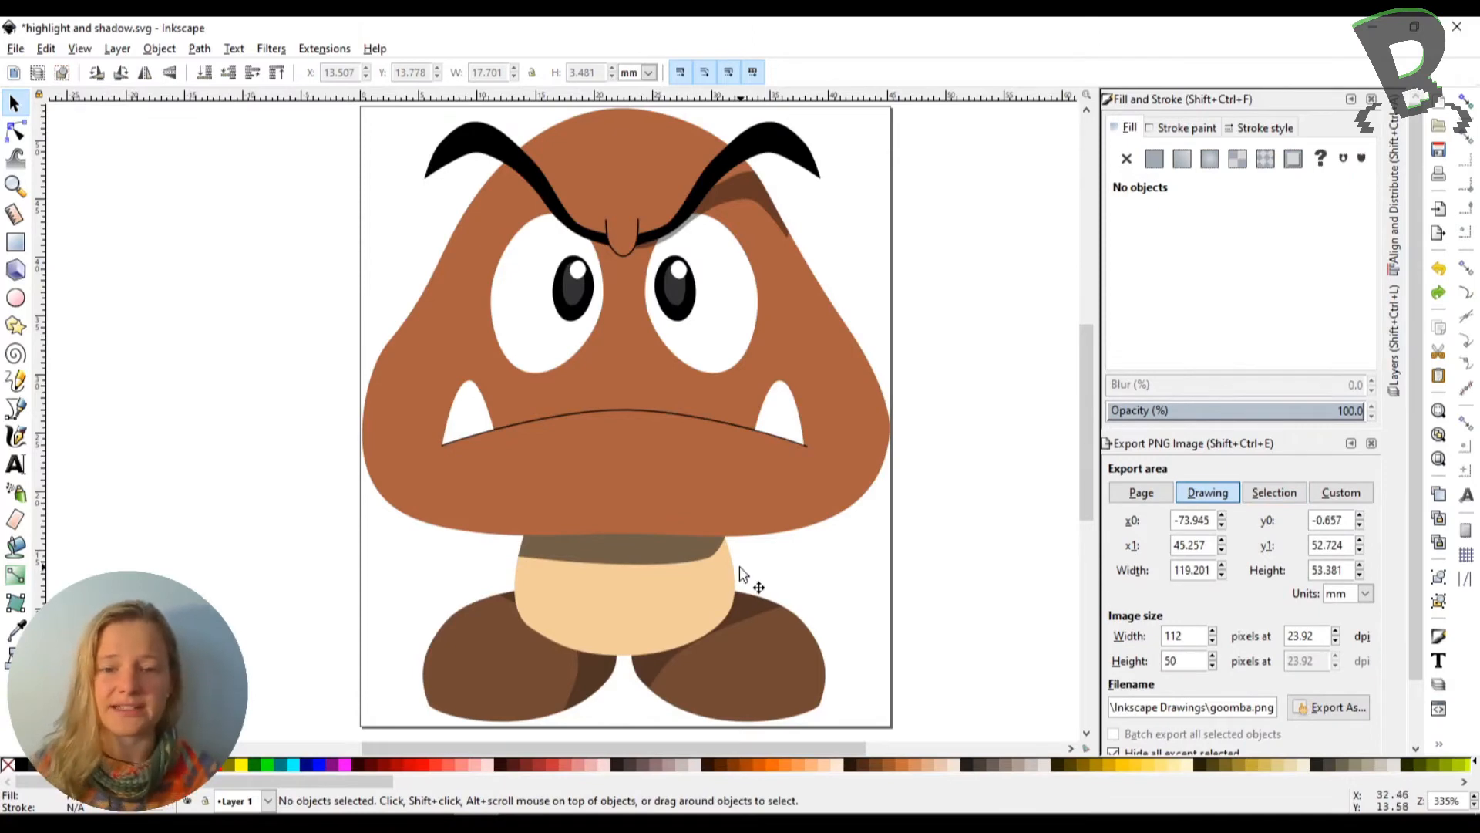
- Reselect the shadow band beneath the cap to lower its Alpha to 135
{"action": "left_click", "coordinate": [621, 545]}
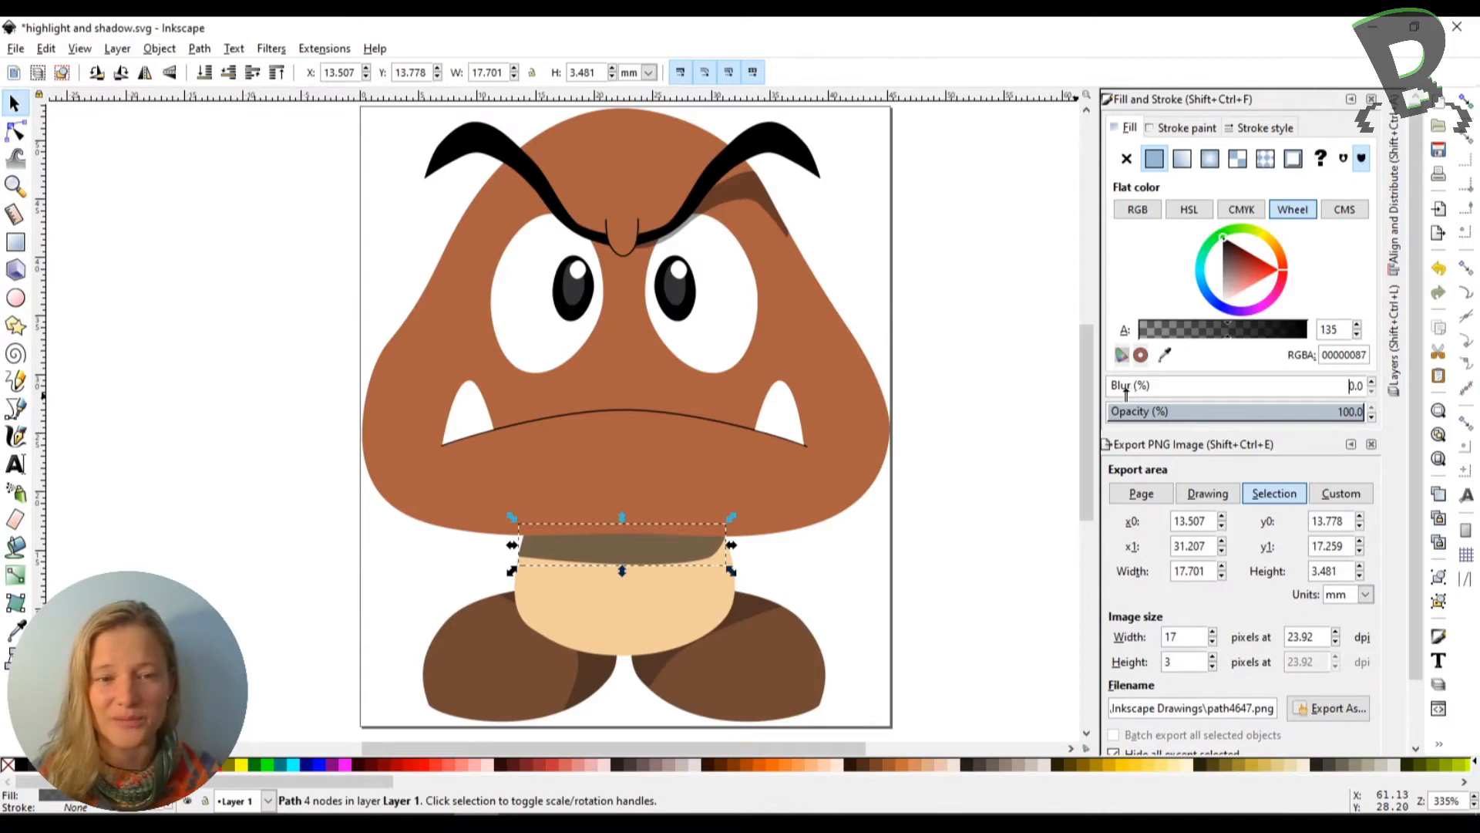
{"action": "mouse_move", "coordinate": [1057, 499]}
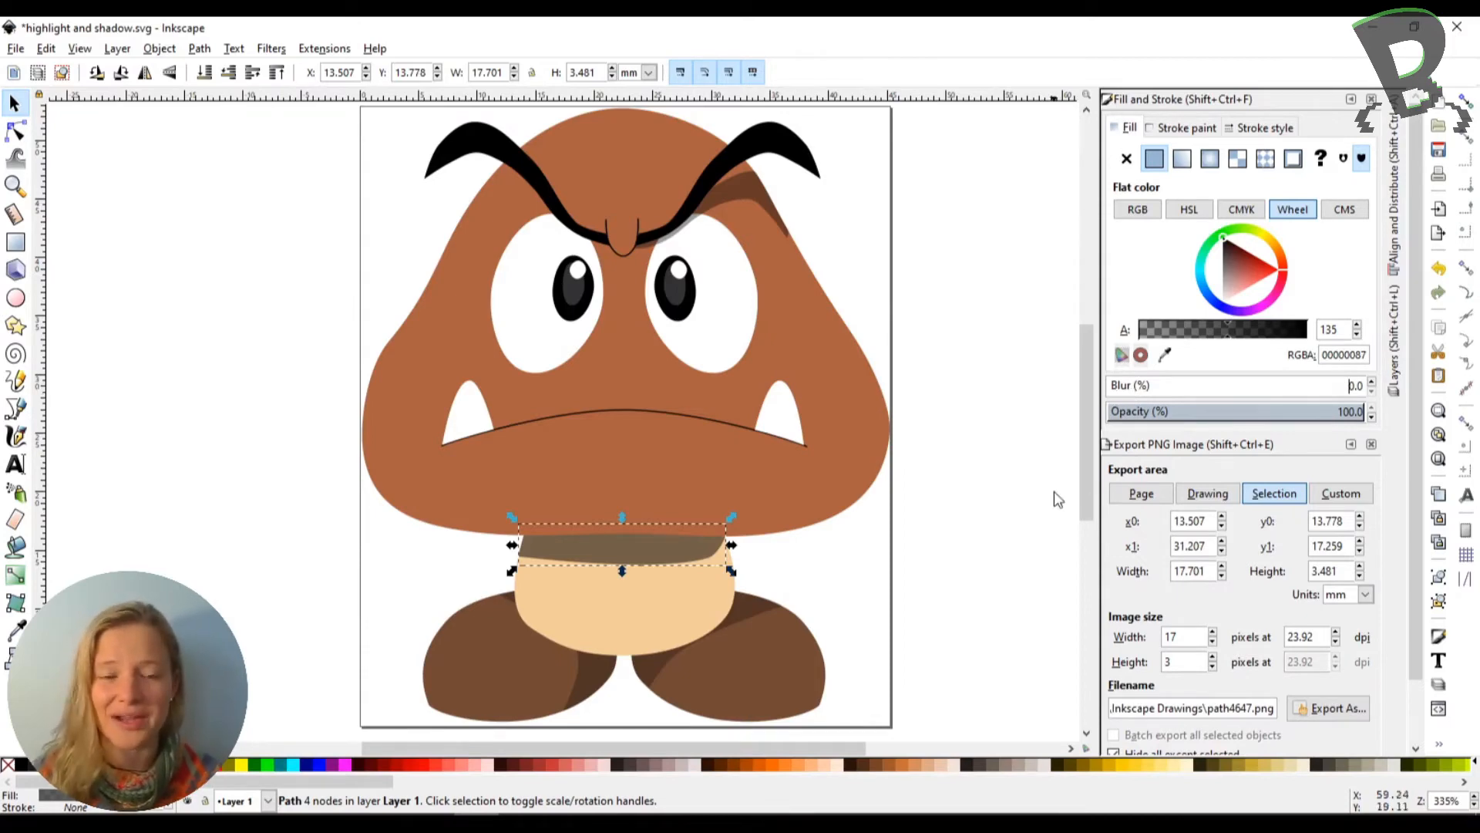
{"action": "mouse_move", "coordinate": [1048, 504]}
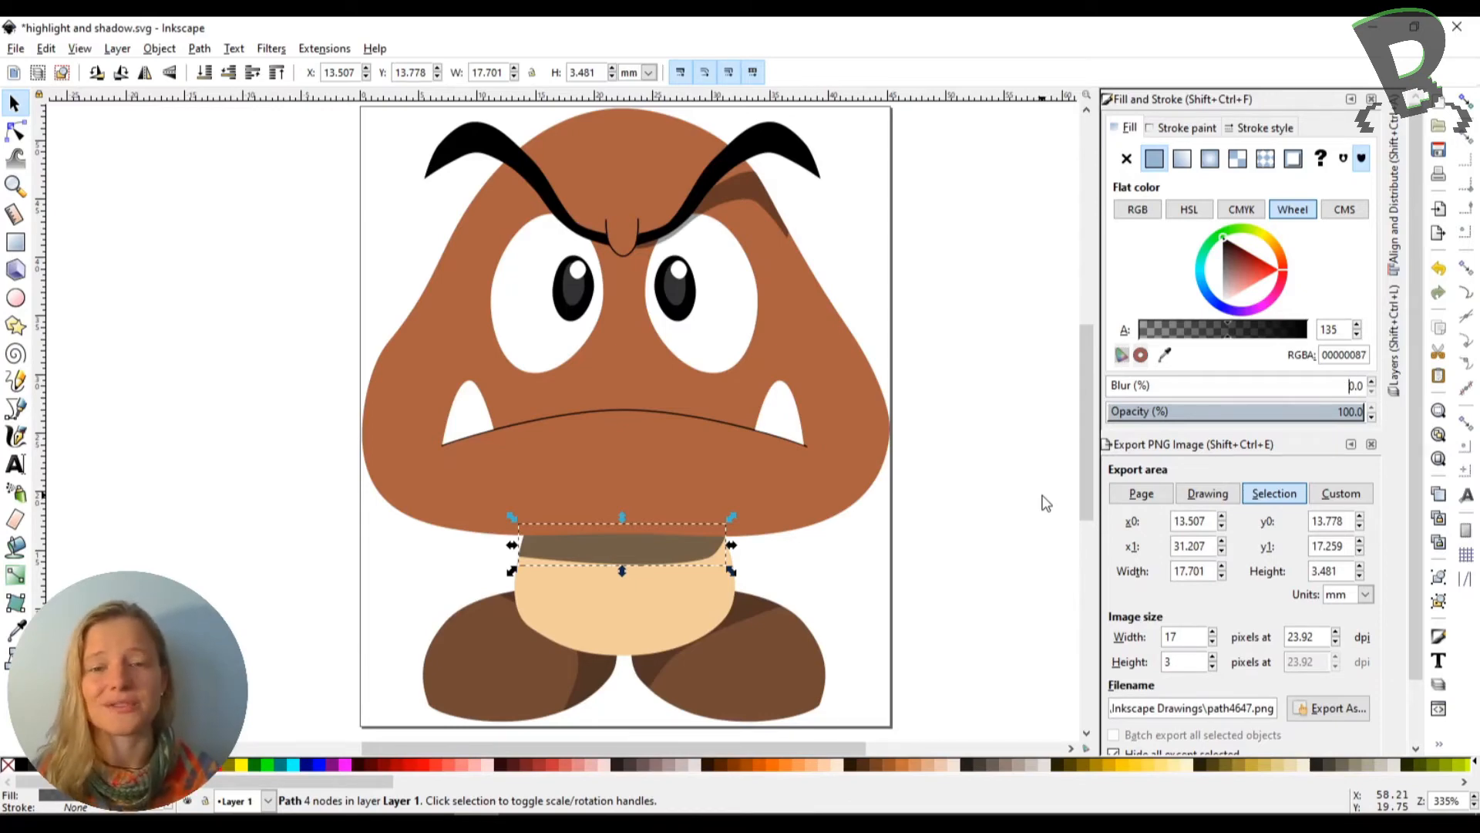
{"action": "mouse_move", "coordinate": [1036, 502]}
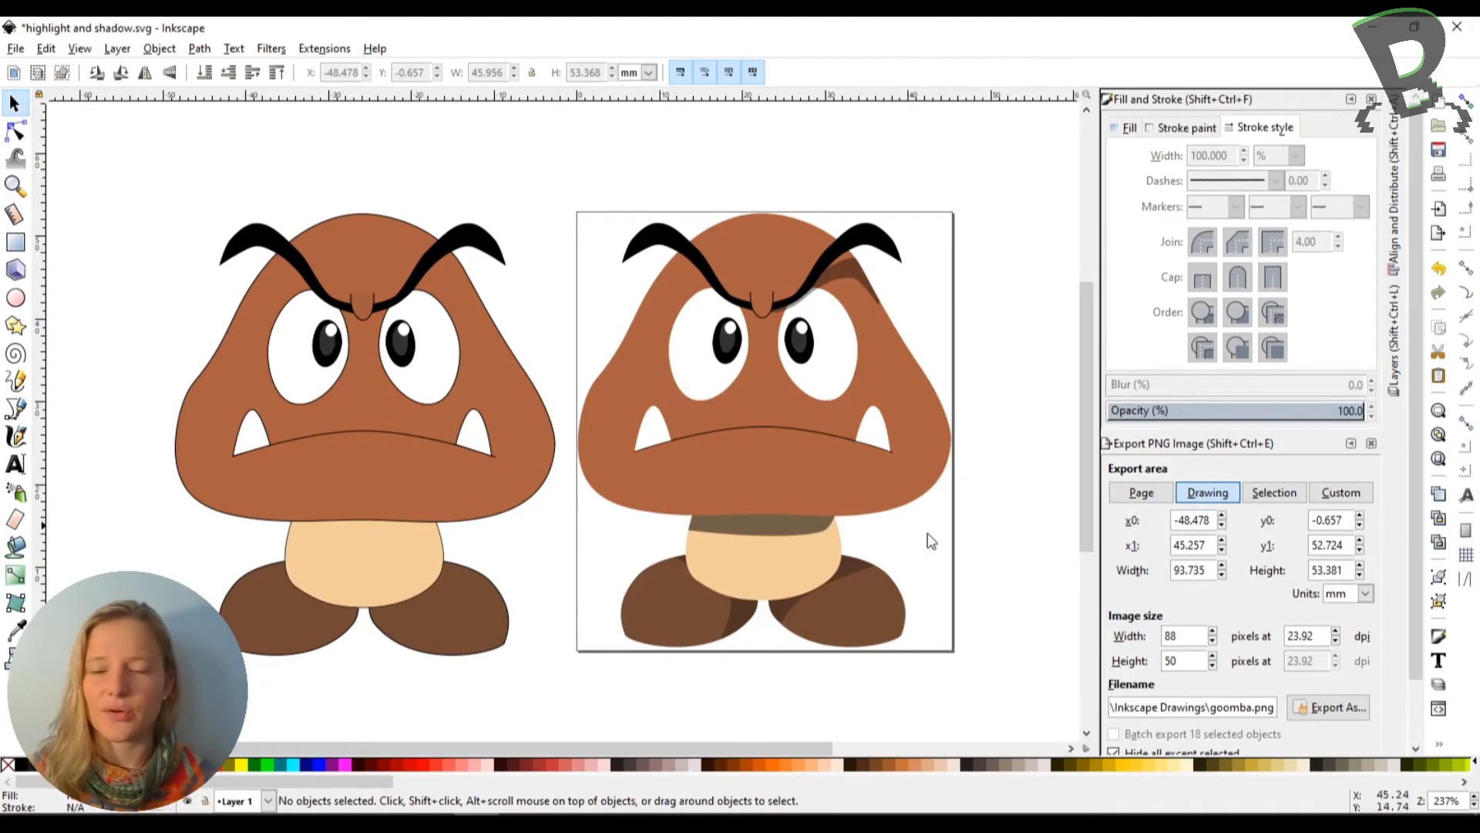
{"action": "mouse_move", "coordinate": [354, 483]}
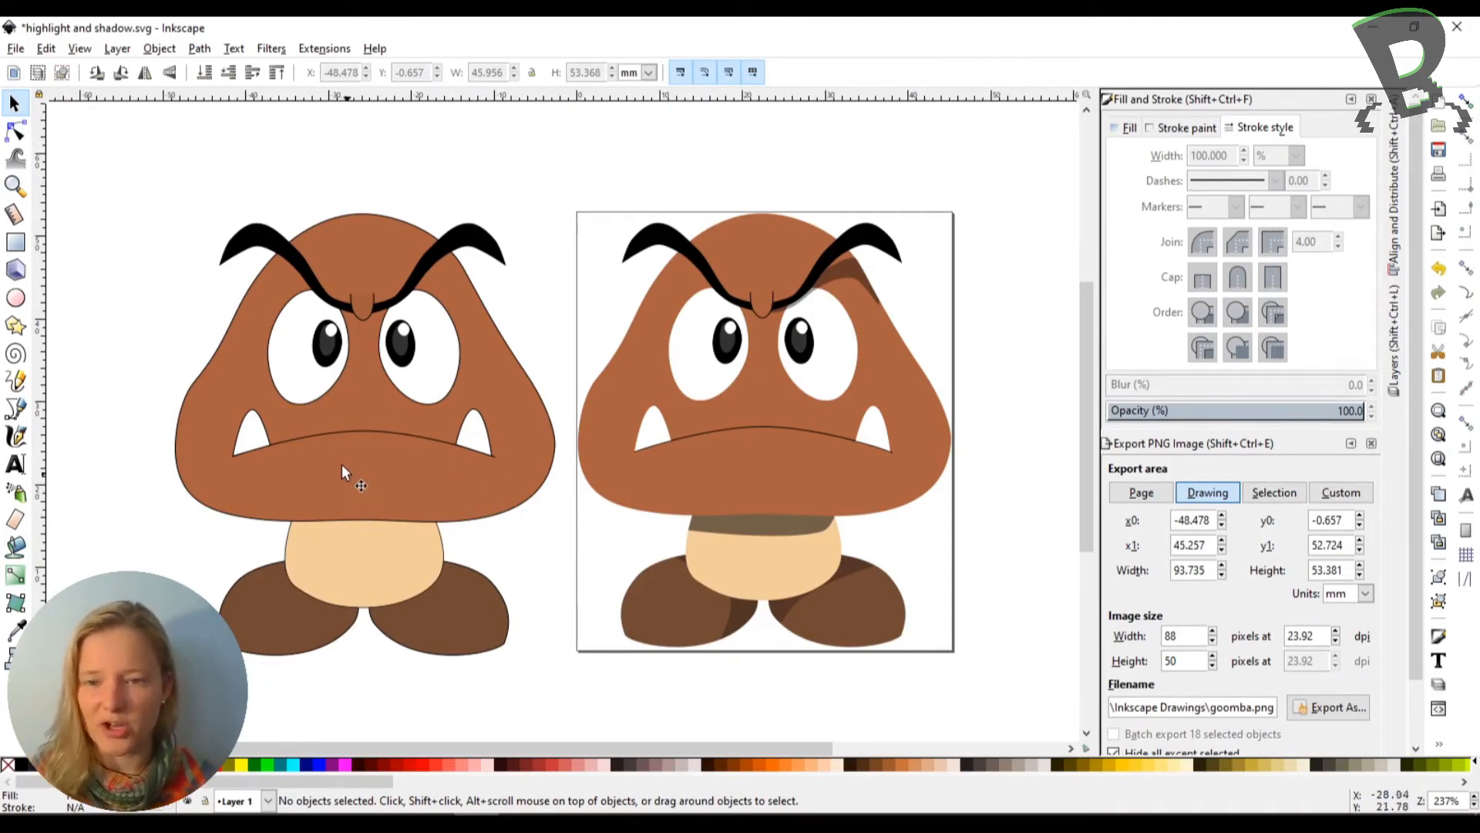
{"action": "mouse_move", "coordinate": [840, 316]}
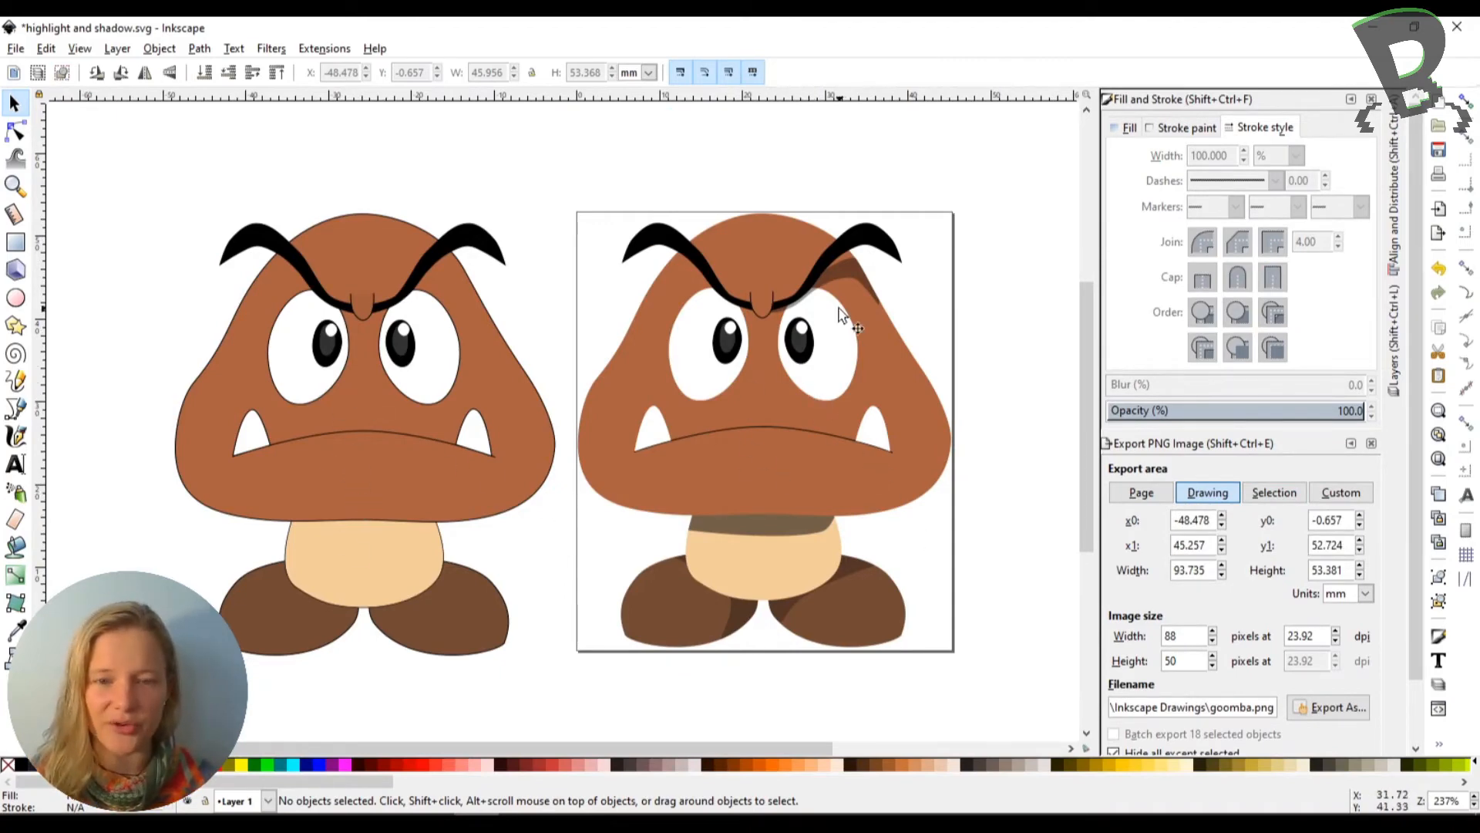
{"action": "mouse_move", "coordinate": [842, 421]}
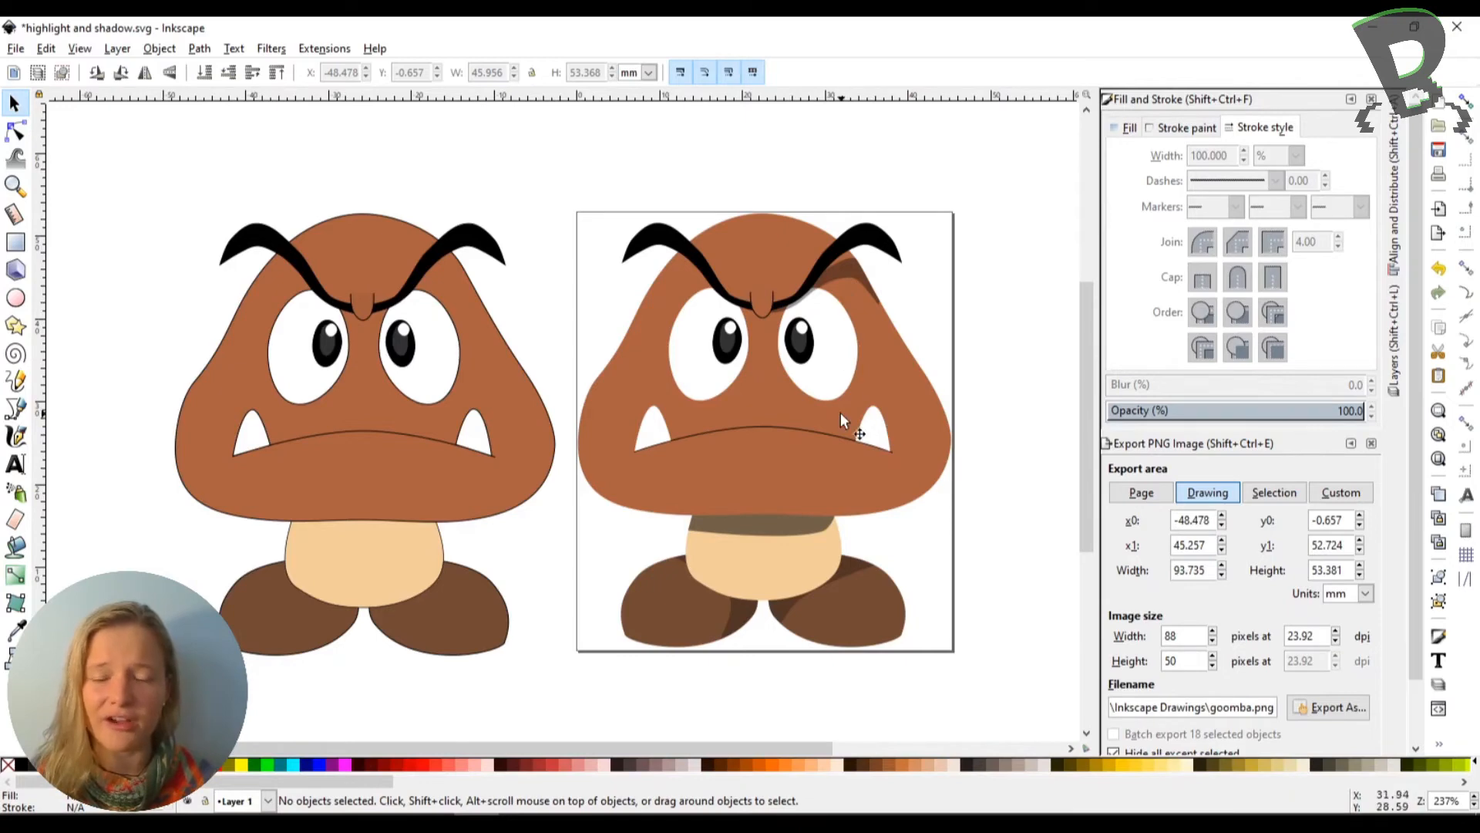
{"action": "mouse_move", "coordinate": [641, 684]}
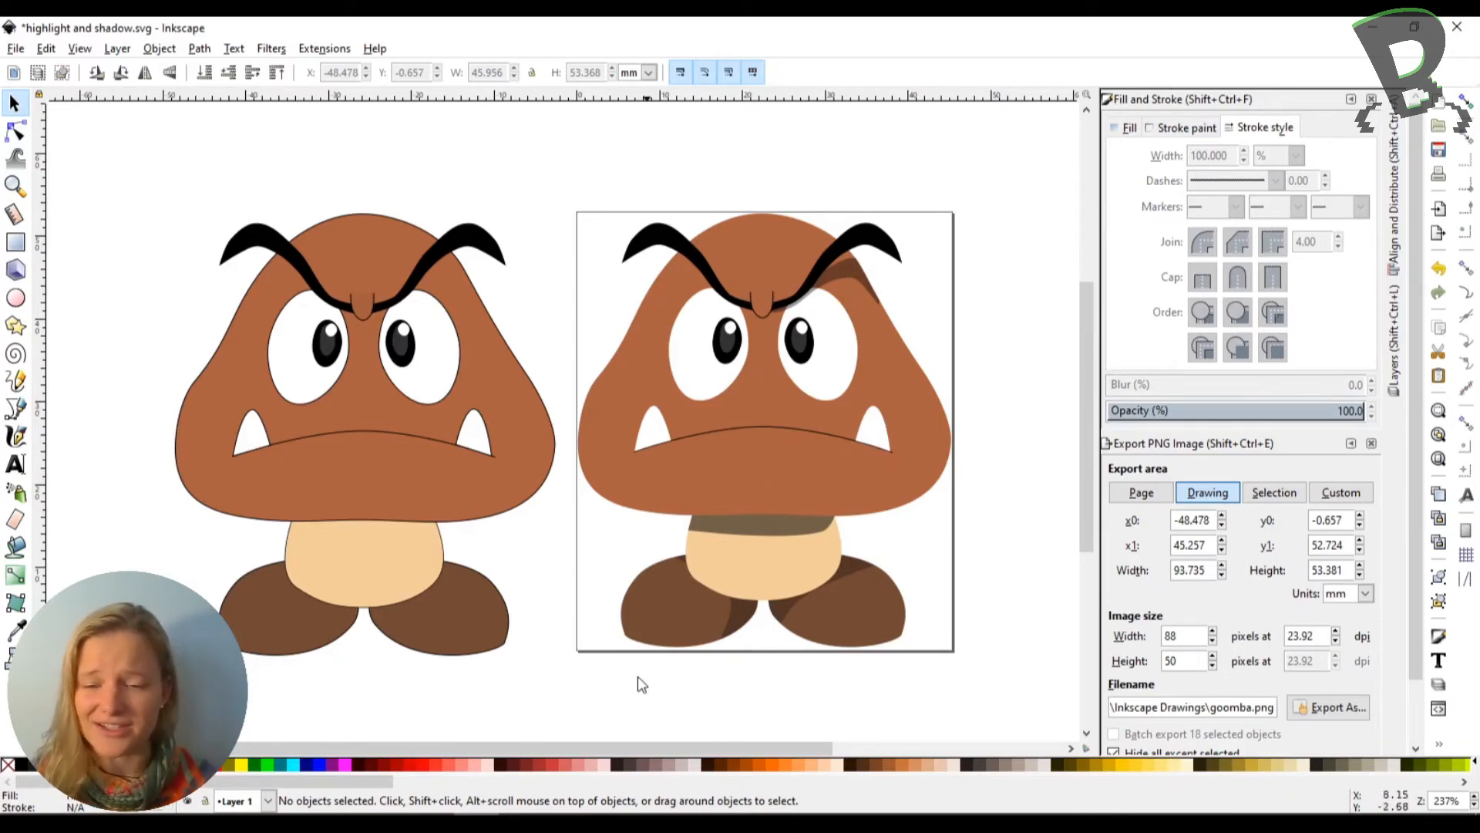
{"action": "mouse_move", "coordinate": [631, 686]}
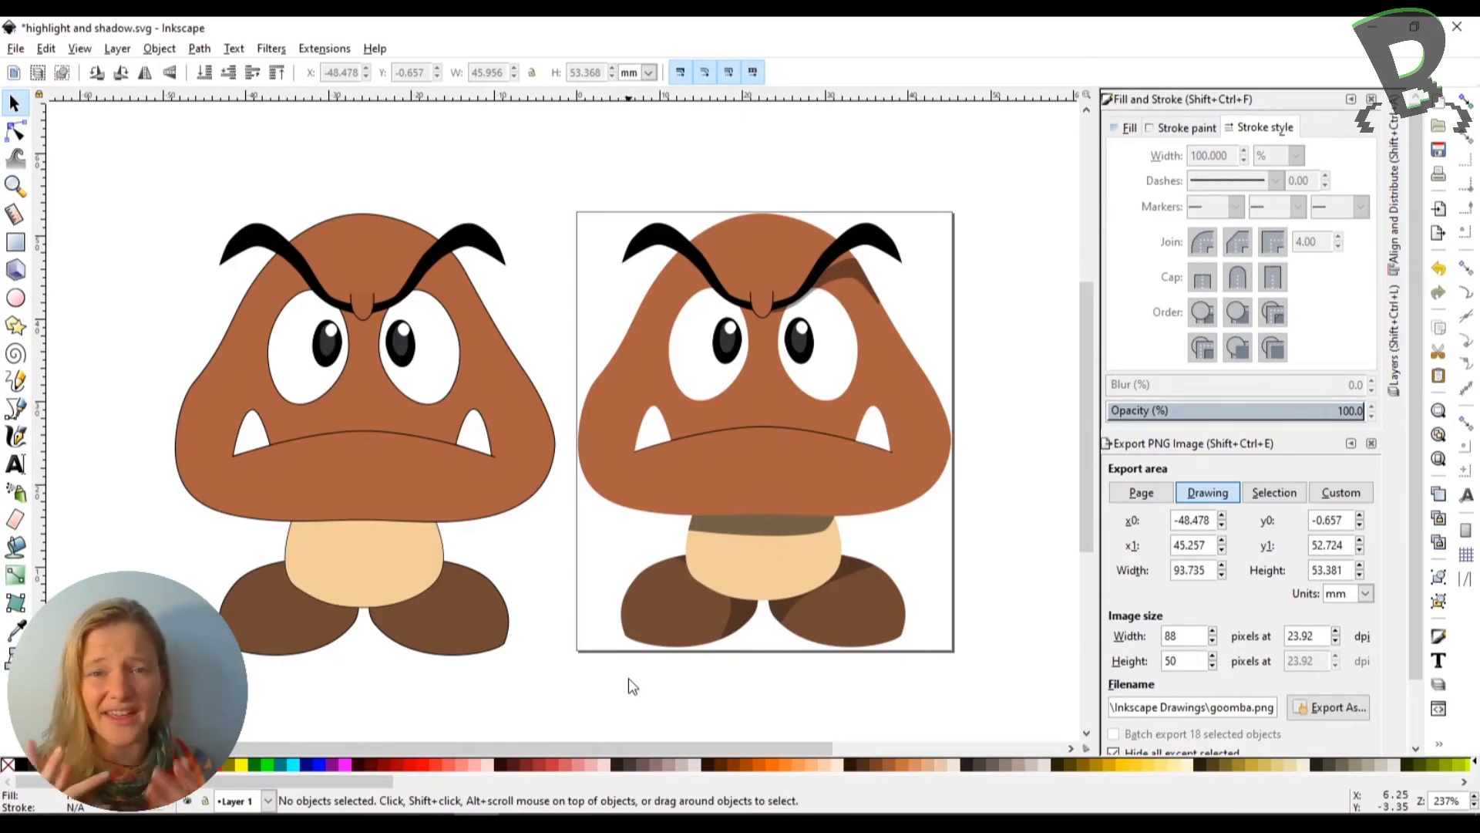